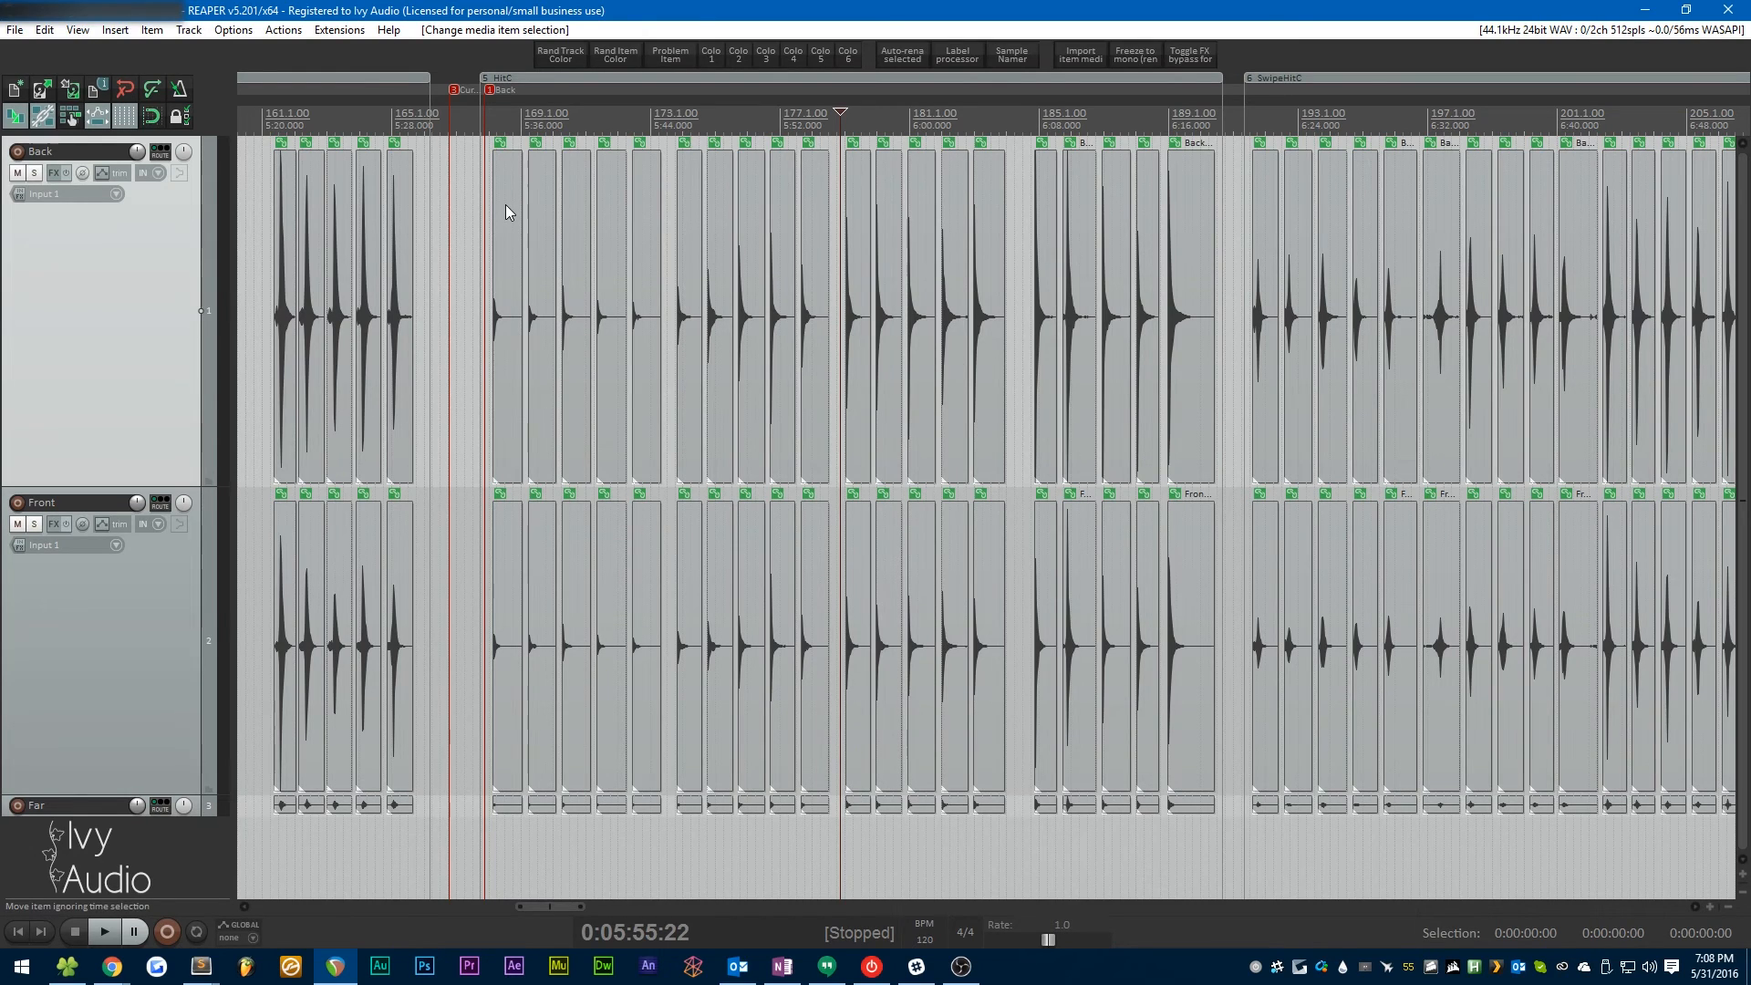
pyautogui.moveTo(988, 542)
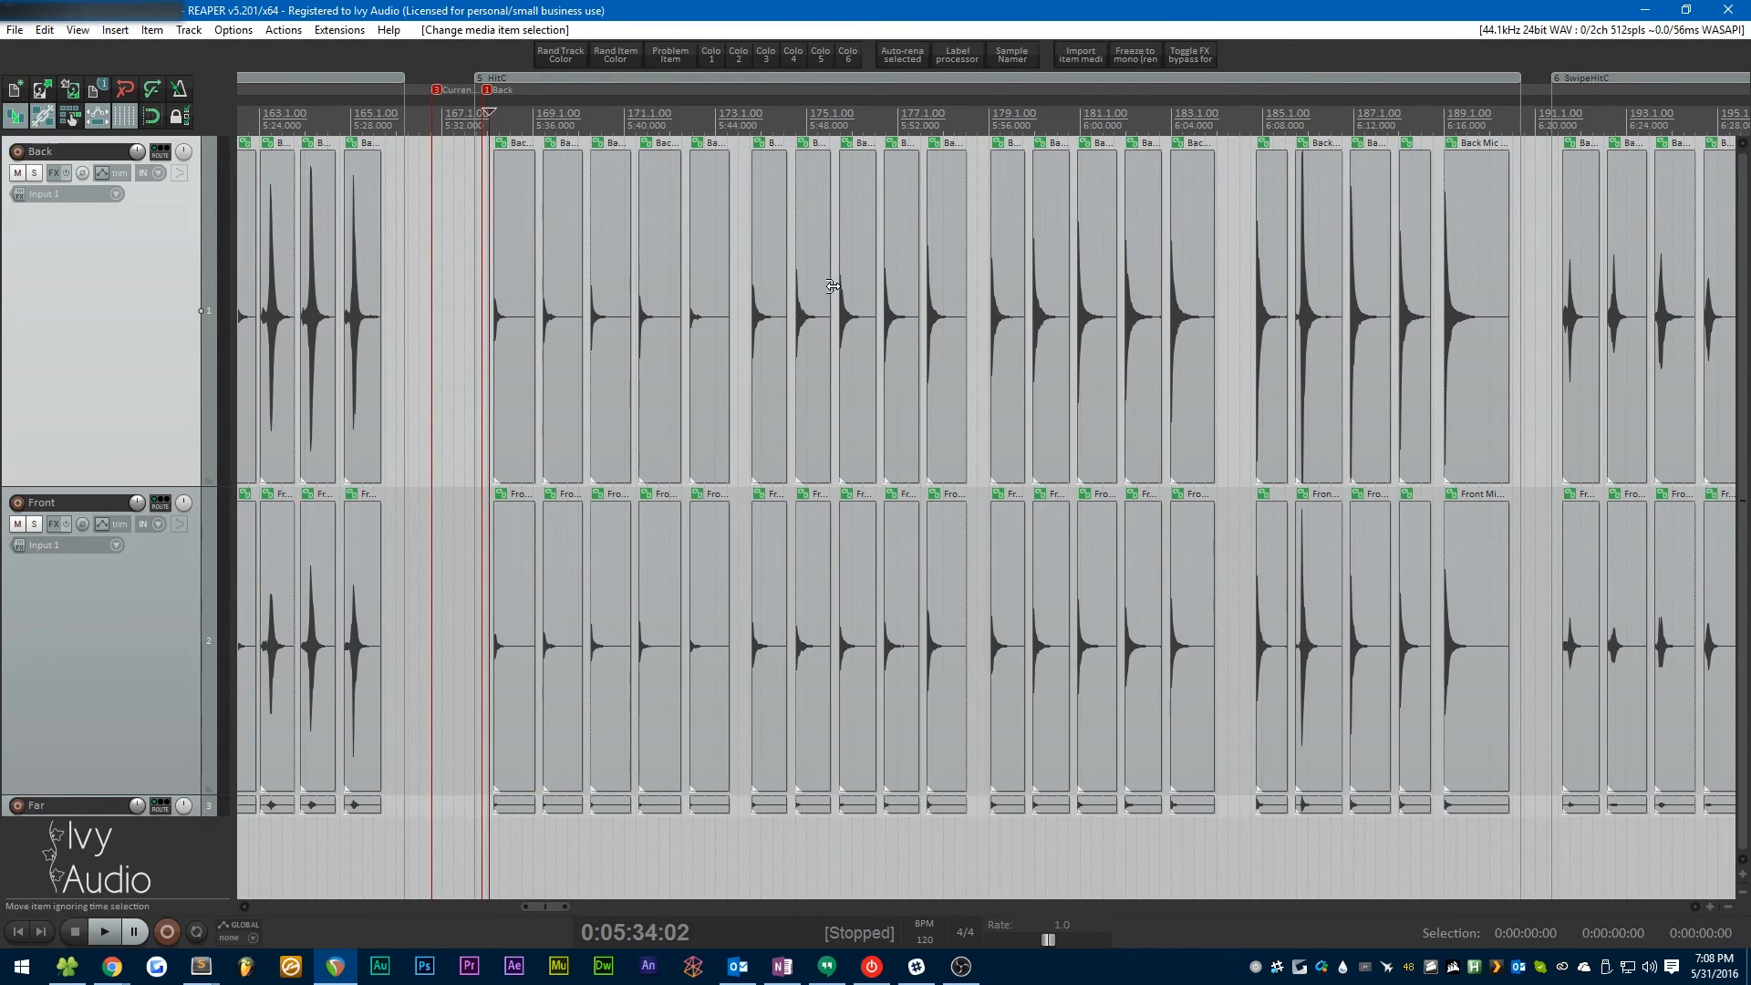
# Marquee-select every HitC hit item across the Back, Front and Far tracks.
pyautogui.click(104, 931)
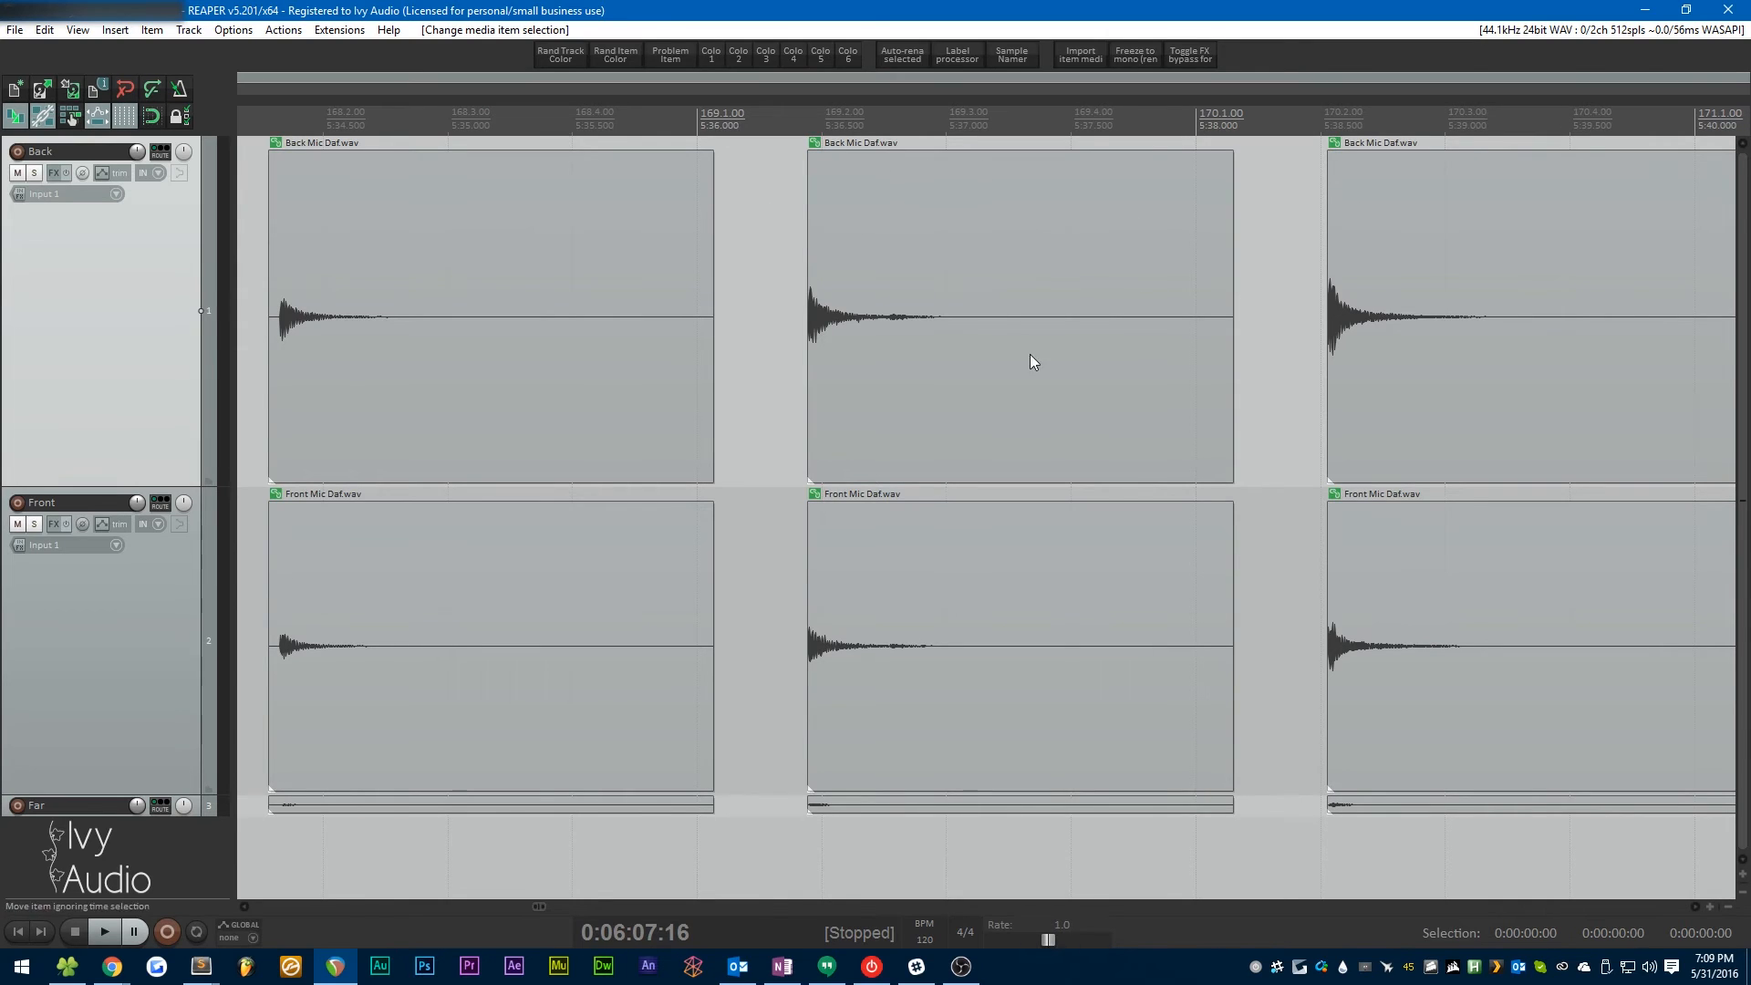
pyautogui.moveTo(806, 571)
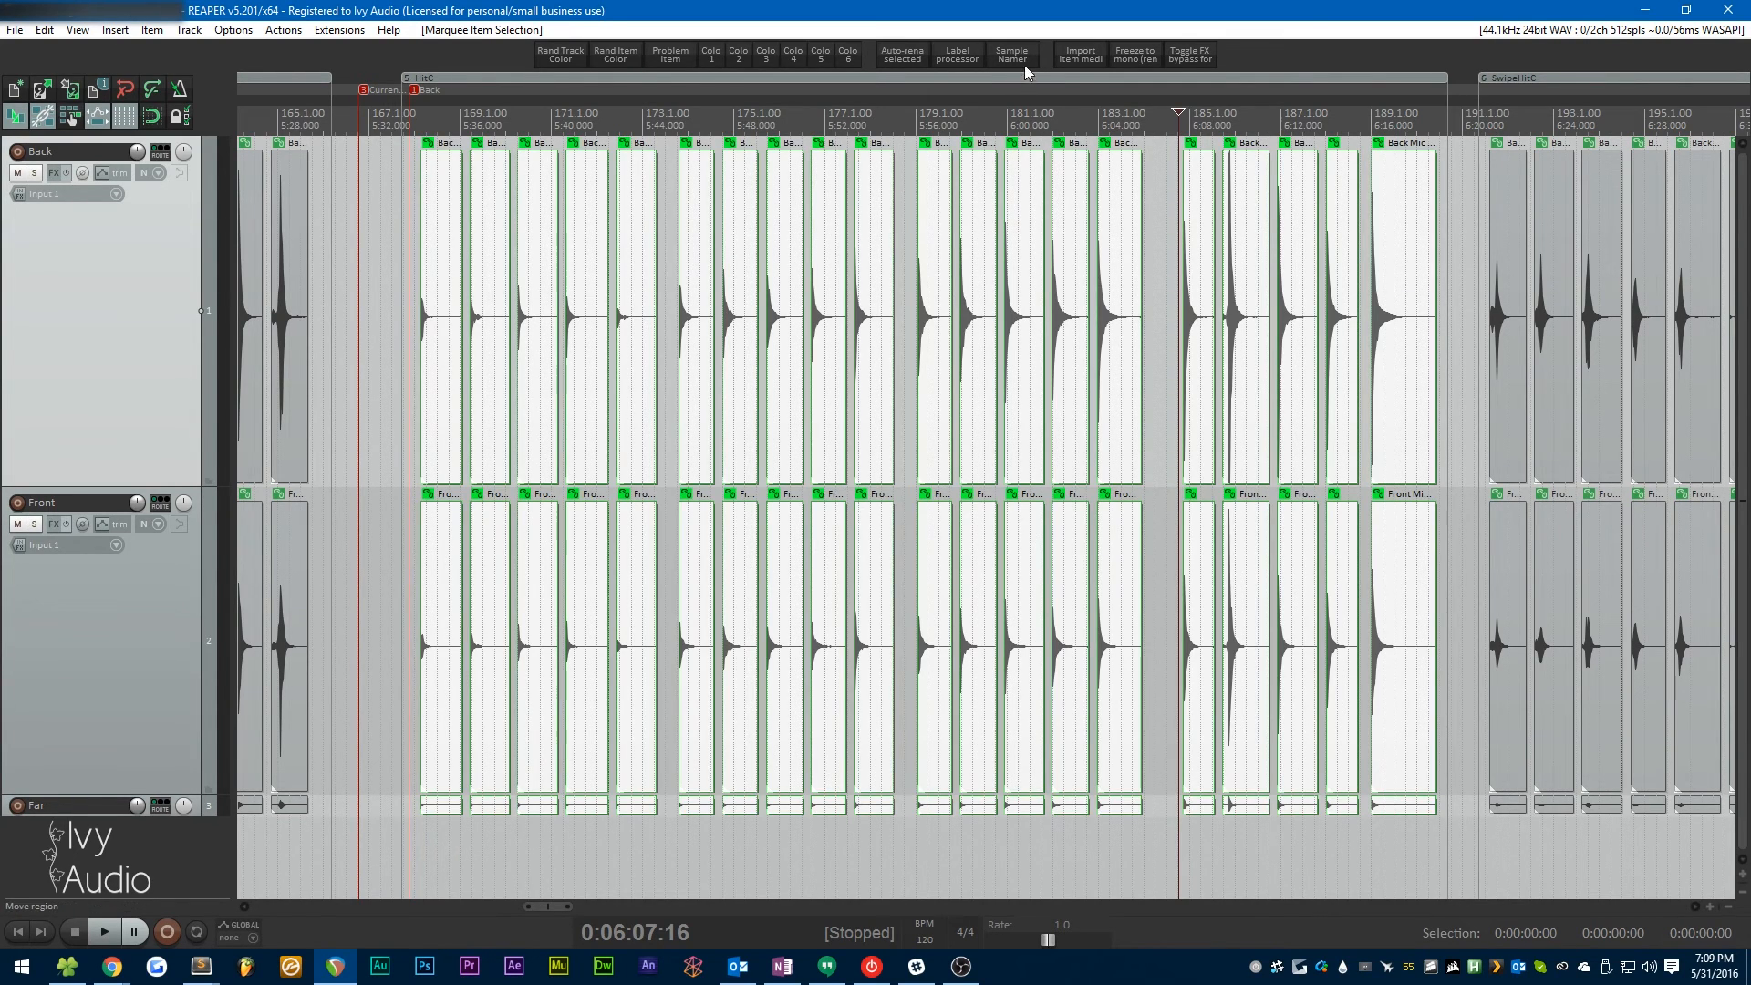
# In the Sample Export Namer, enter 4 dynamic levels and 5 round robins.
pyautogui.click(1011, 55)
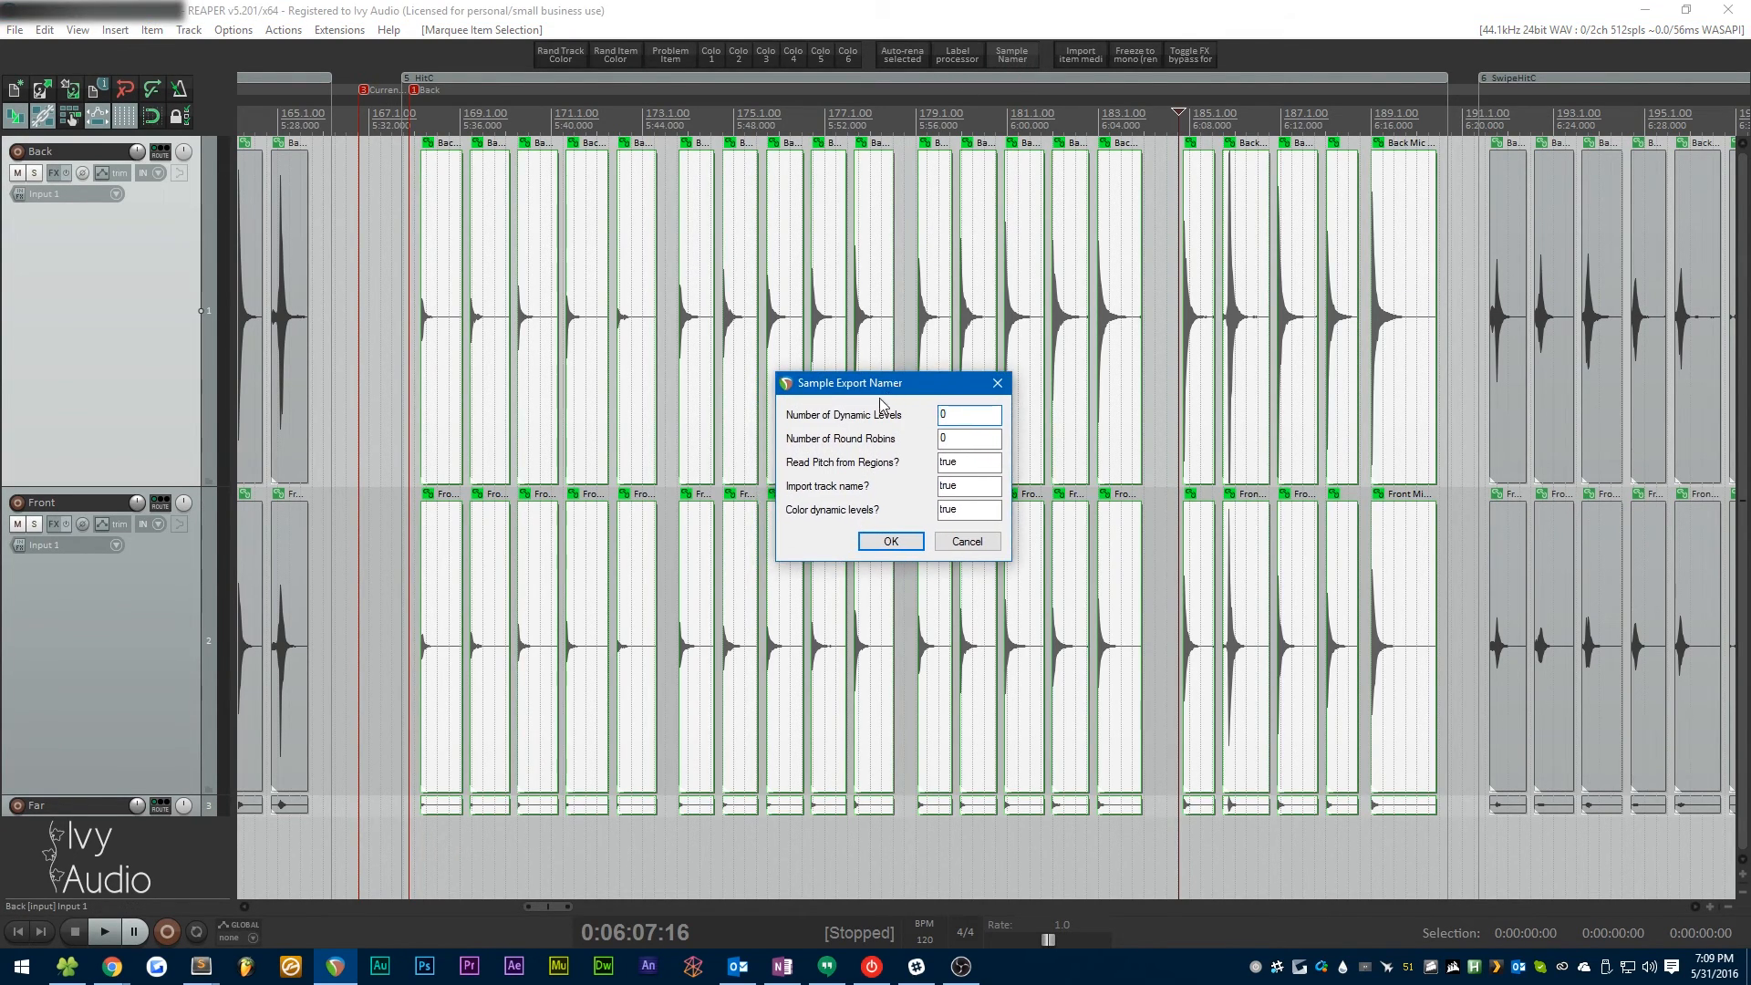
pyautogui.click(969, 414)
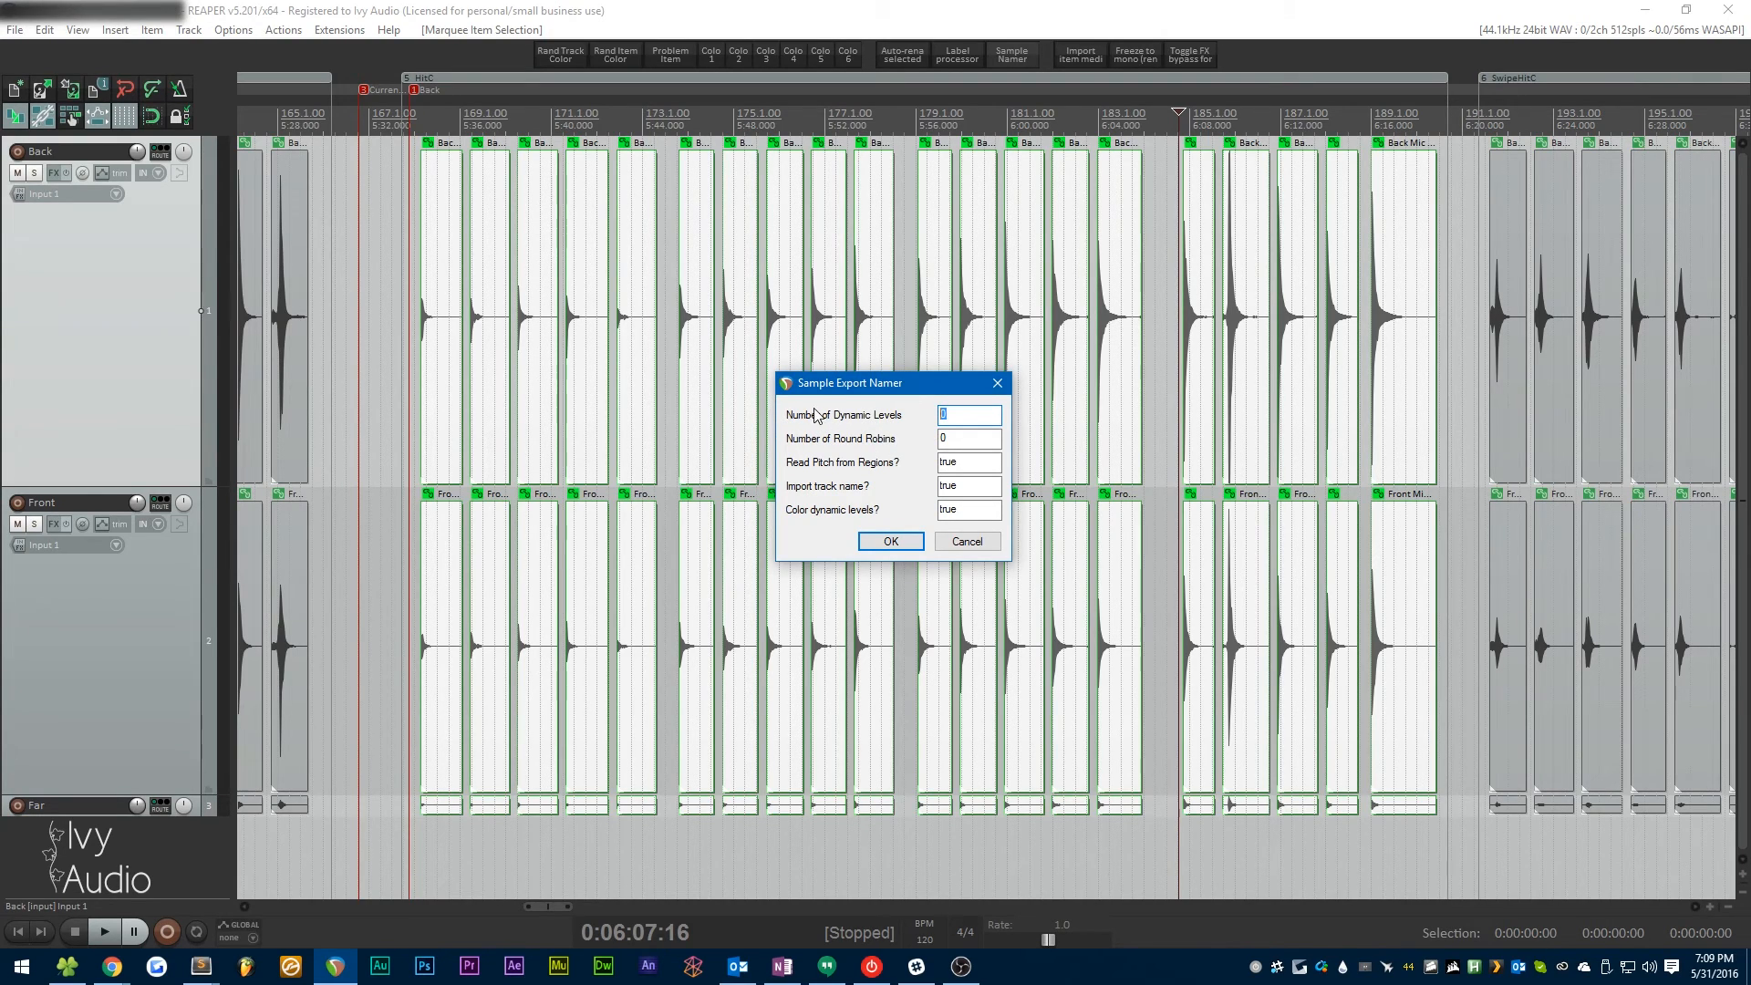
pyautogui.moveTo(1047, 354)
pyautogui.write('5')
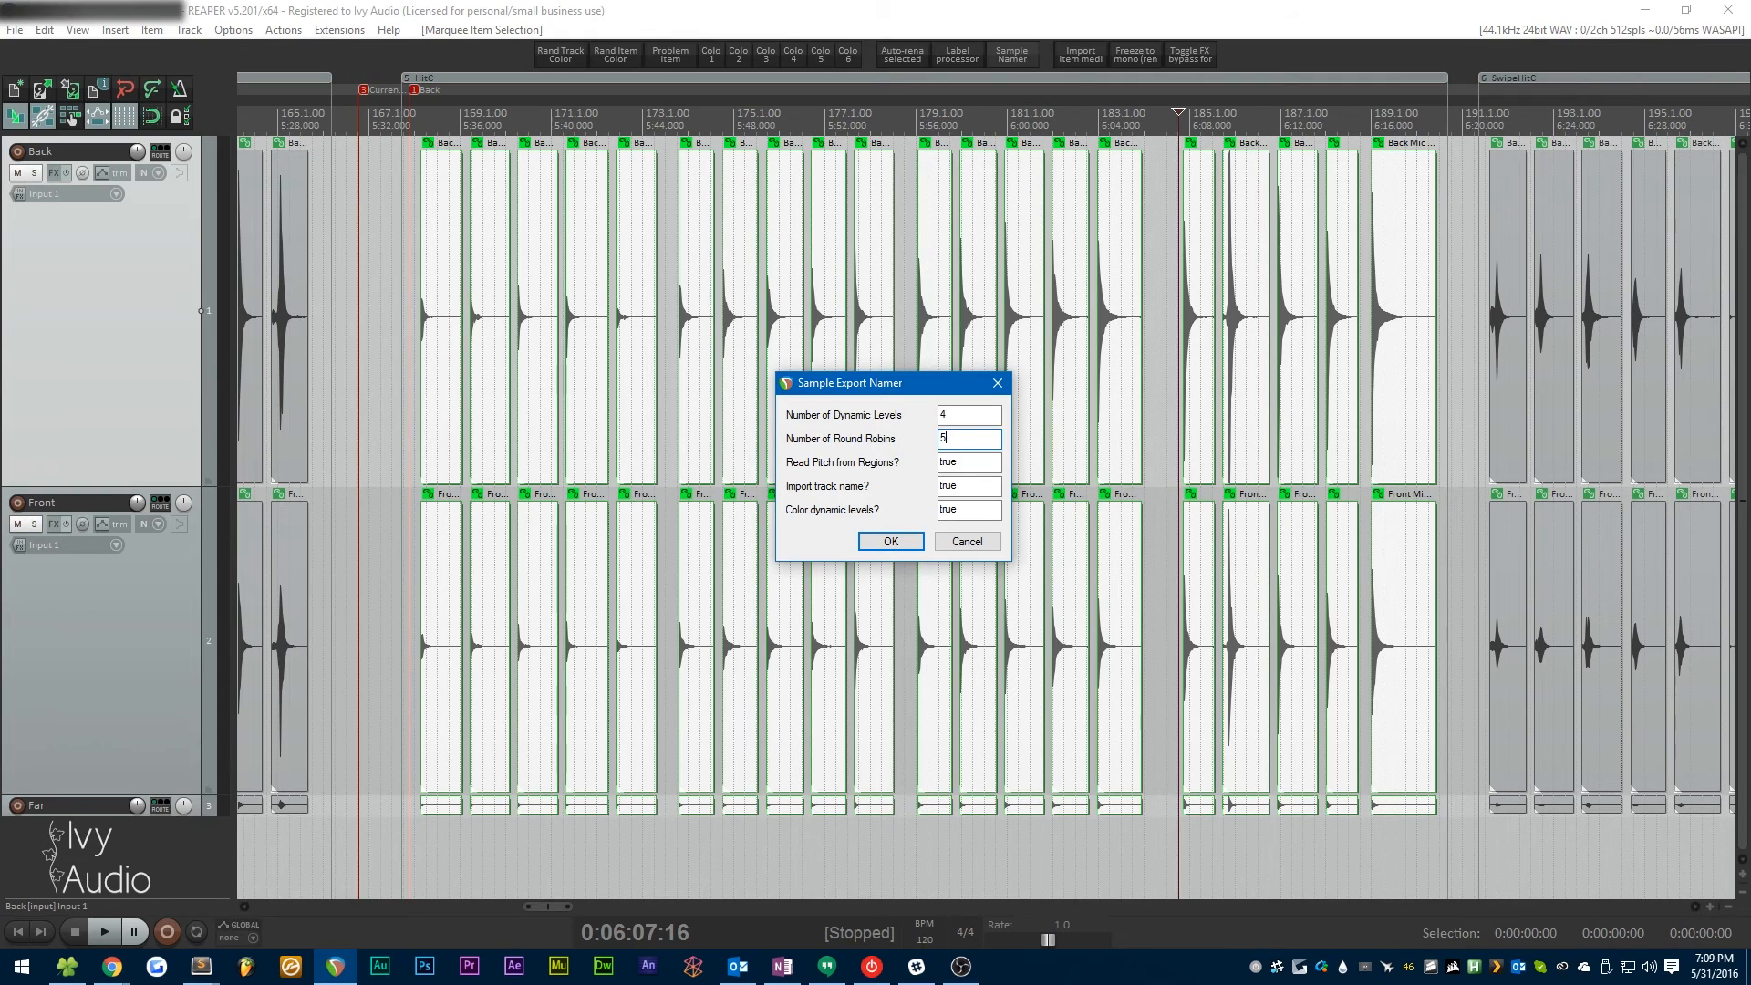
pyautogui.moveTo(924, 480)
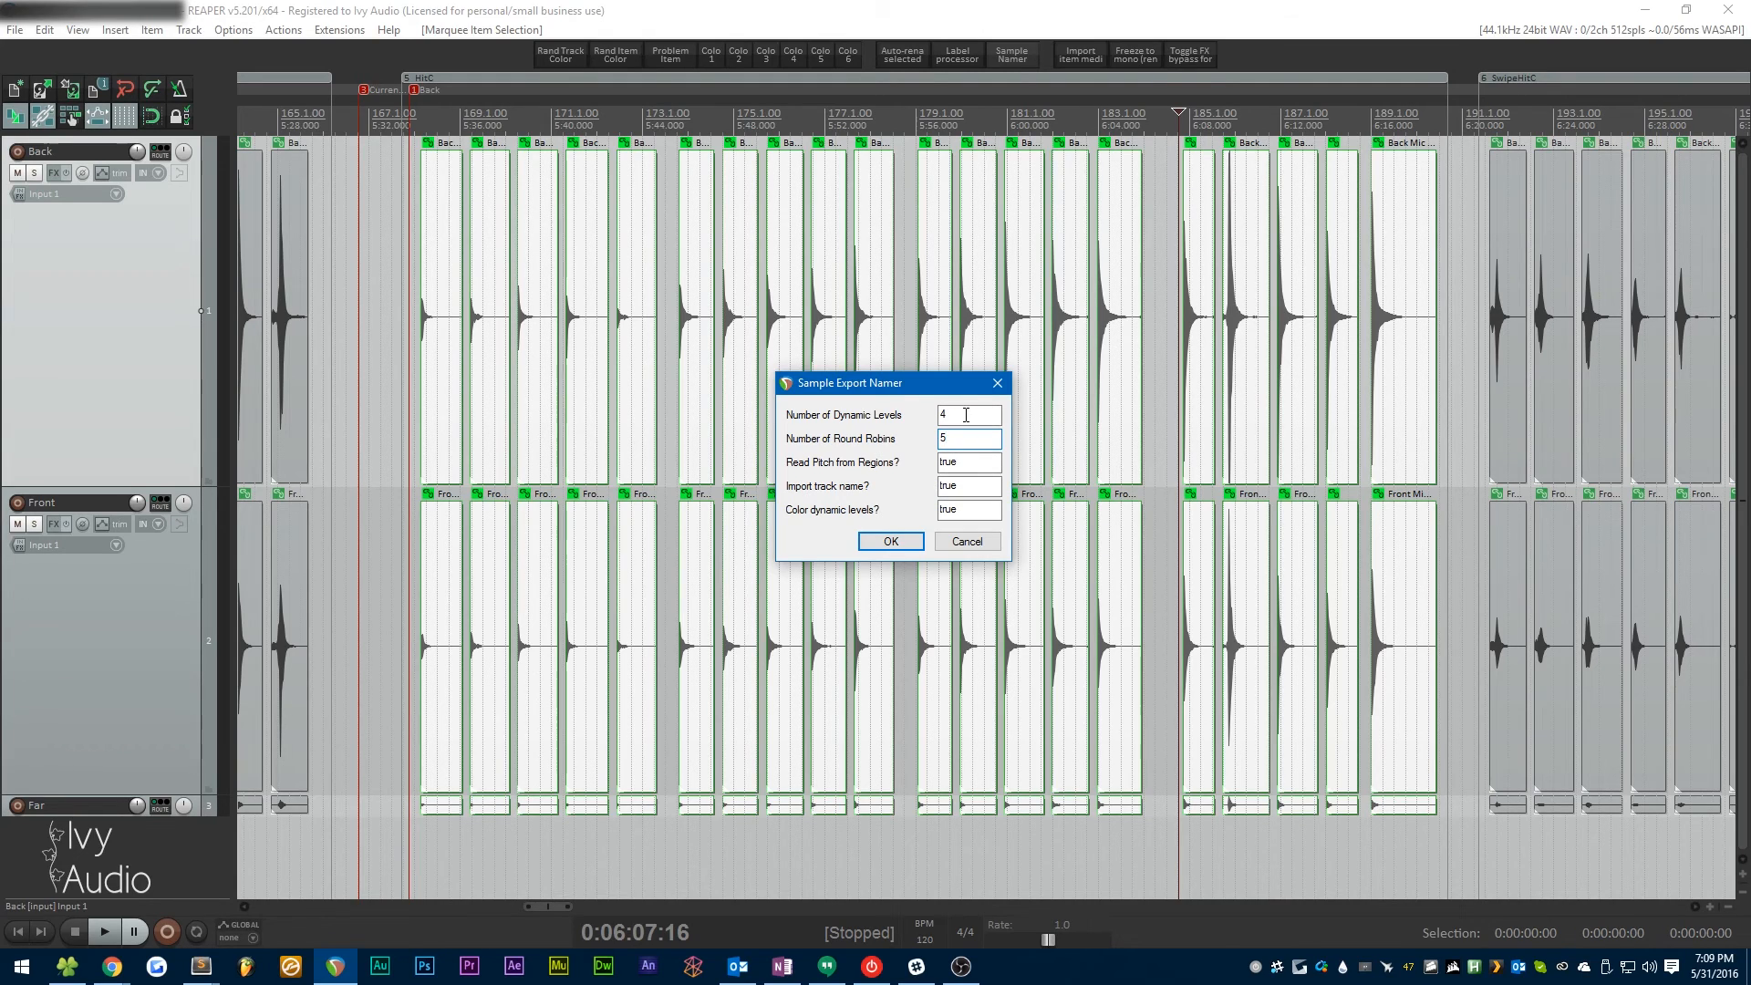
pyautogui.click(969, 438)
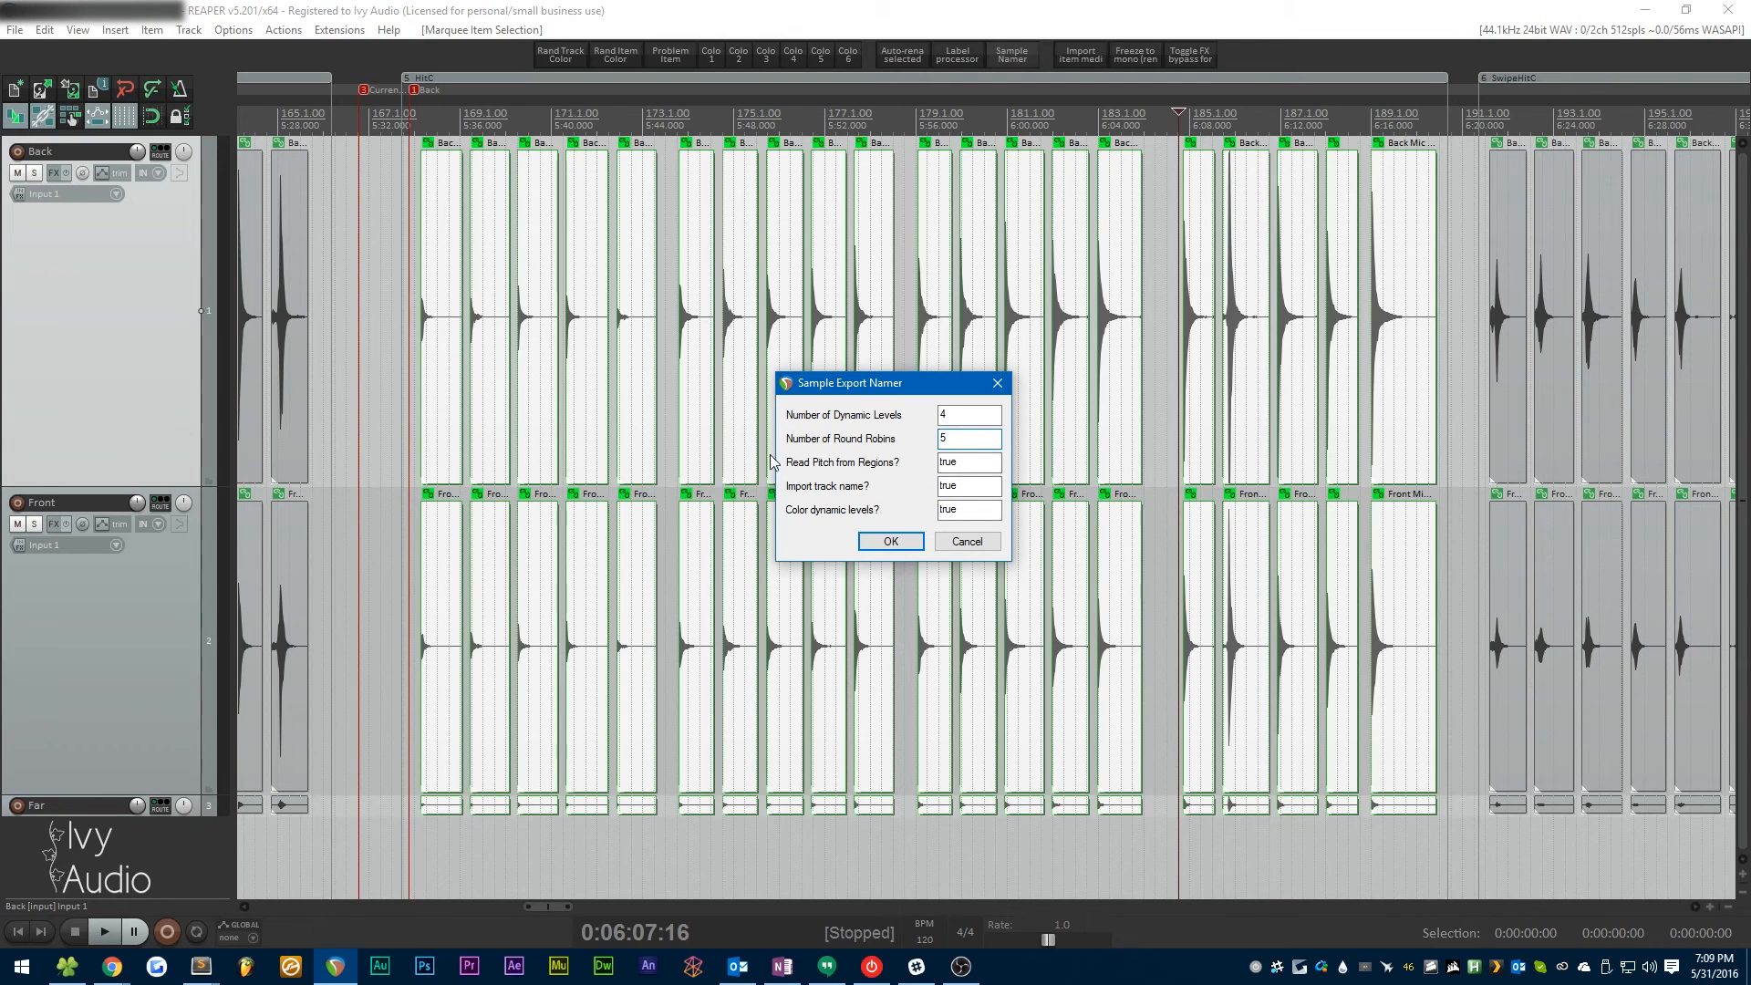
pyautogui.moveTo(853, 488)
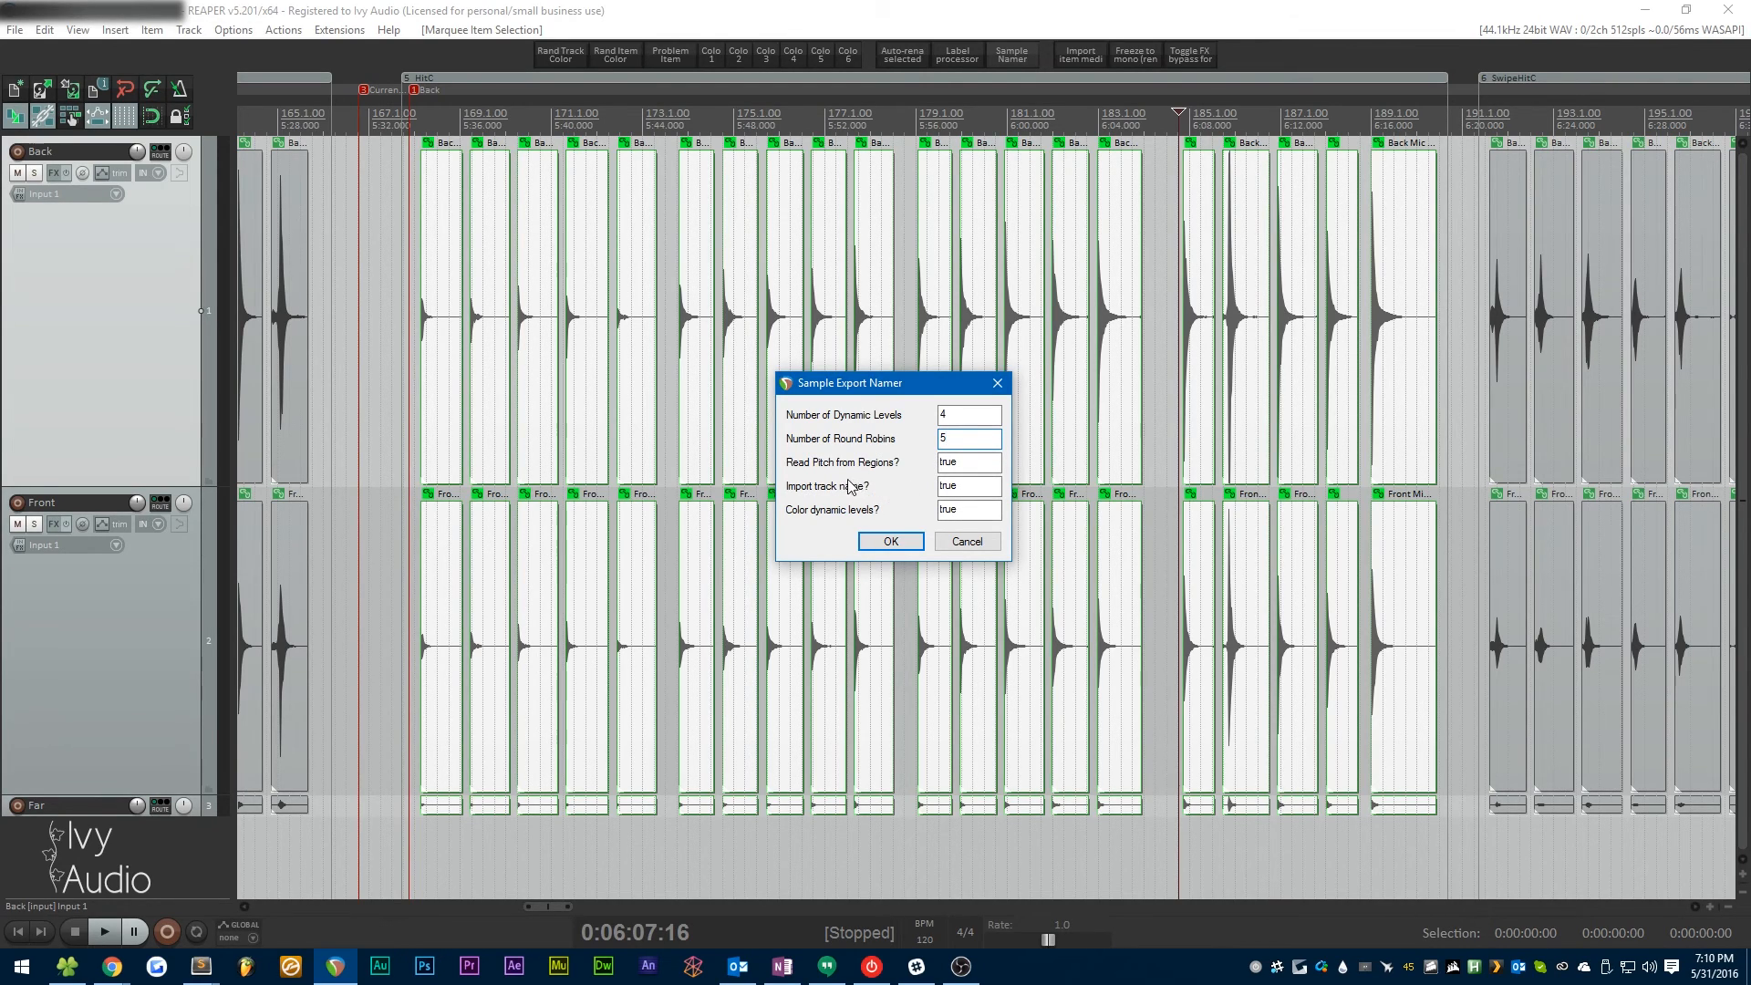
pyautogui.click(968, 439)
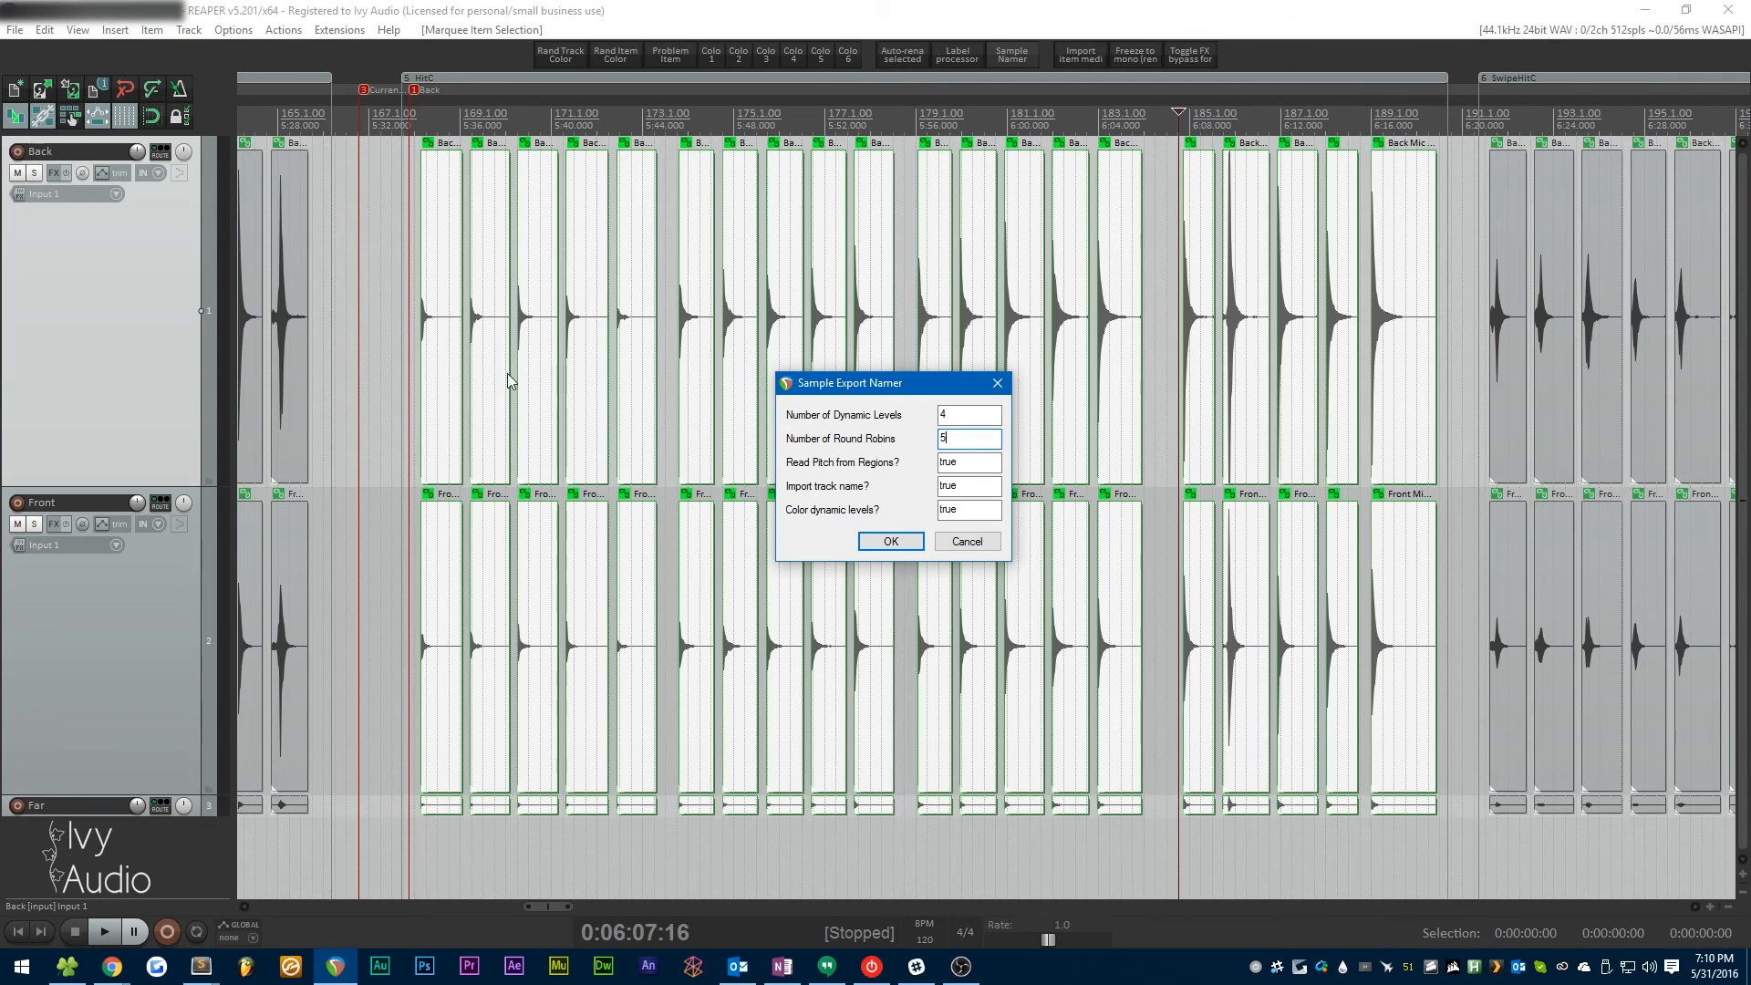
pyautogui.moveTo(465, 113)
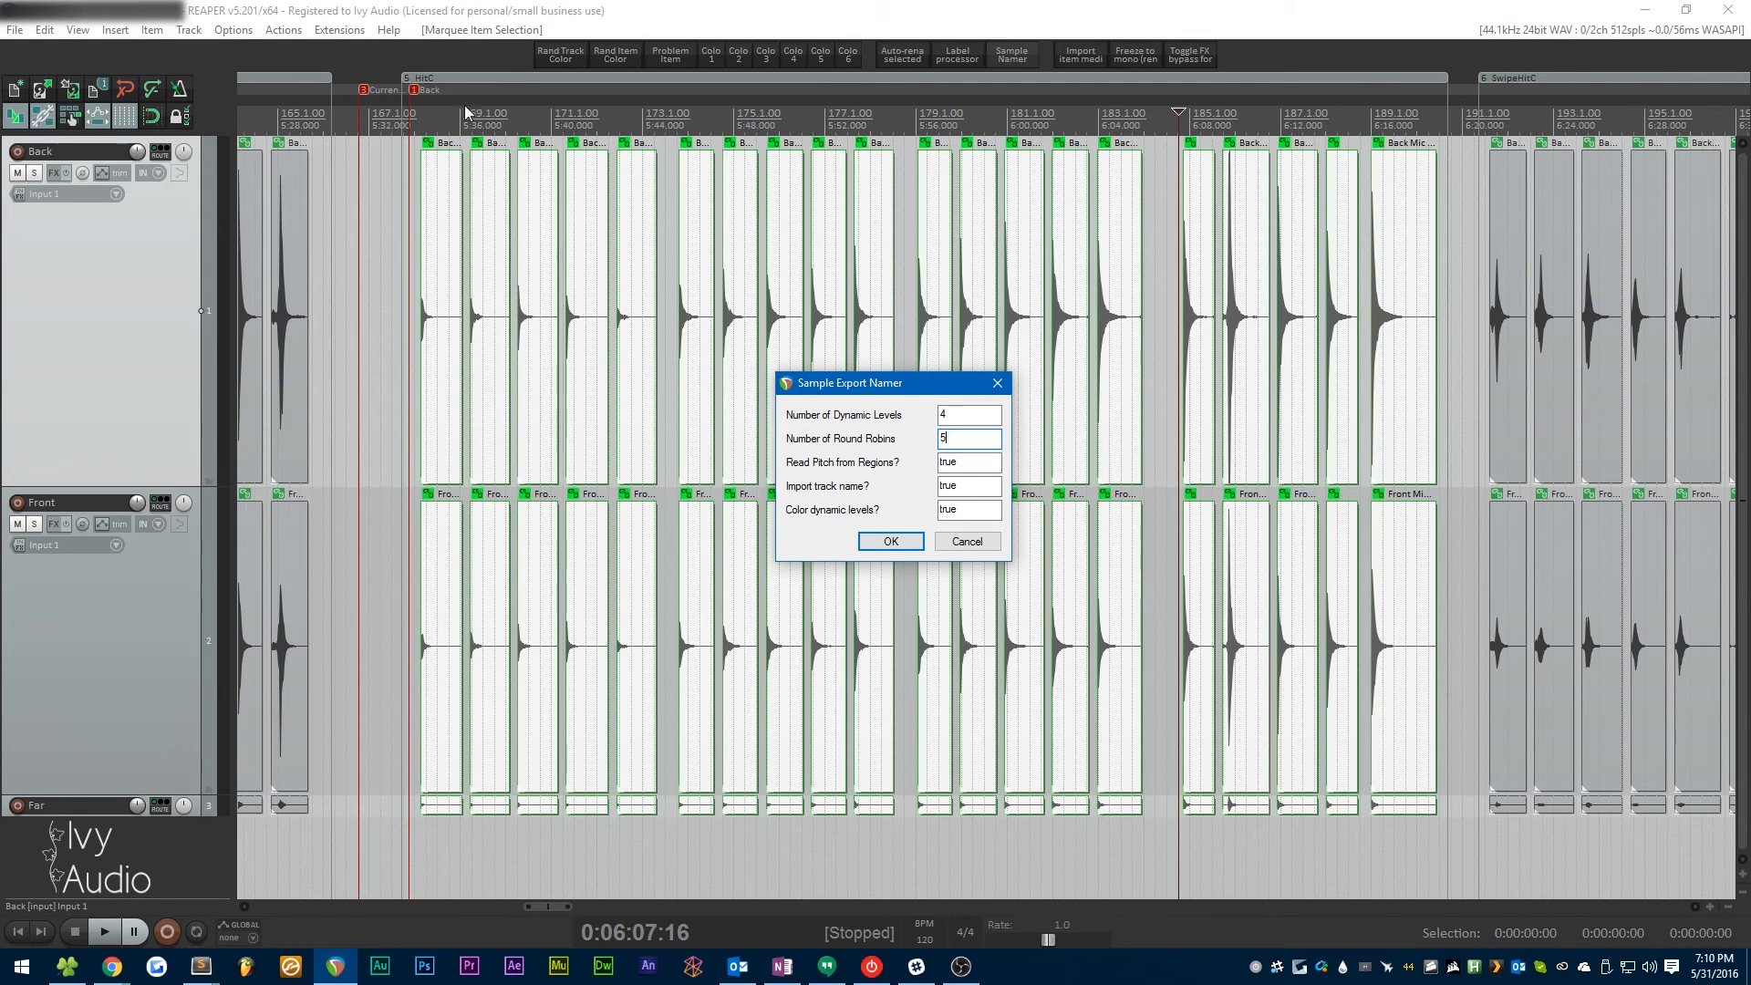
pyautogui.moveTo(567, 143)
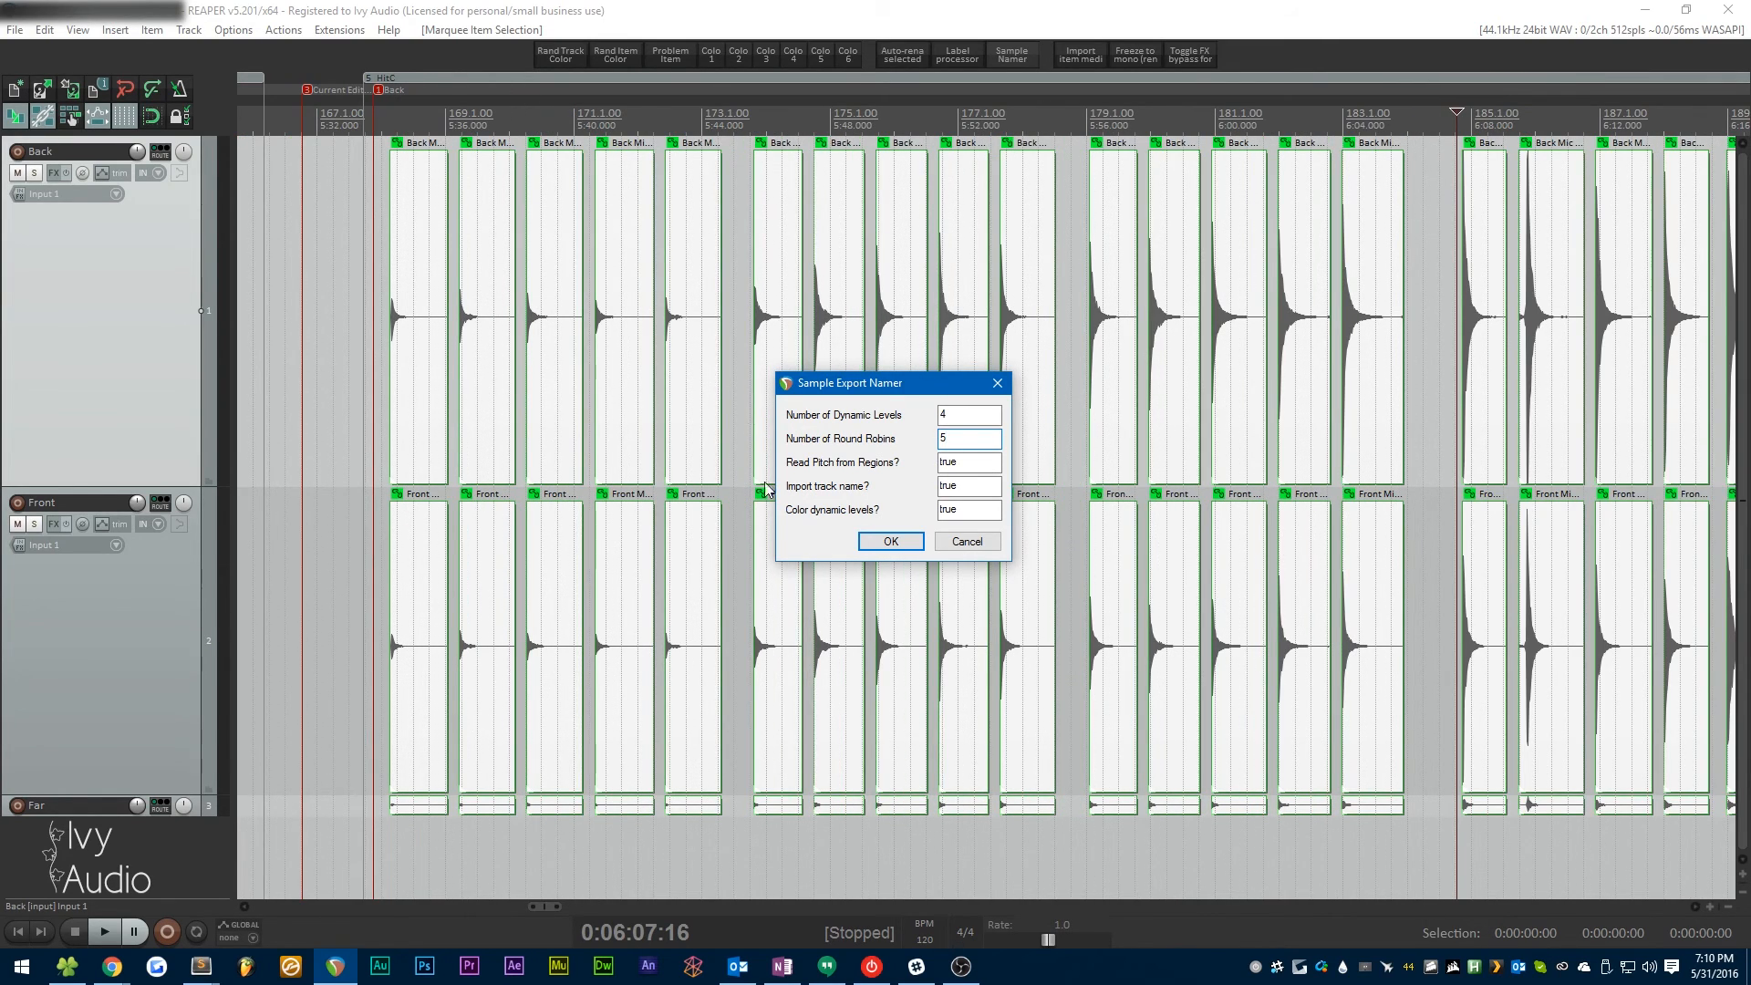
pyautogui.moveTo(287, 208)
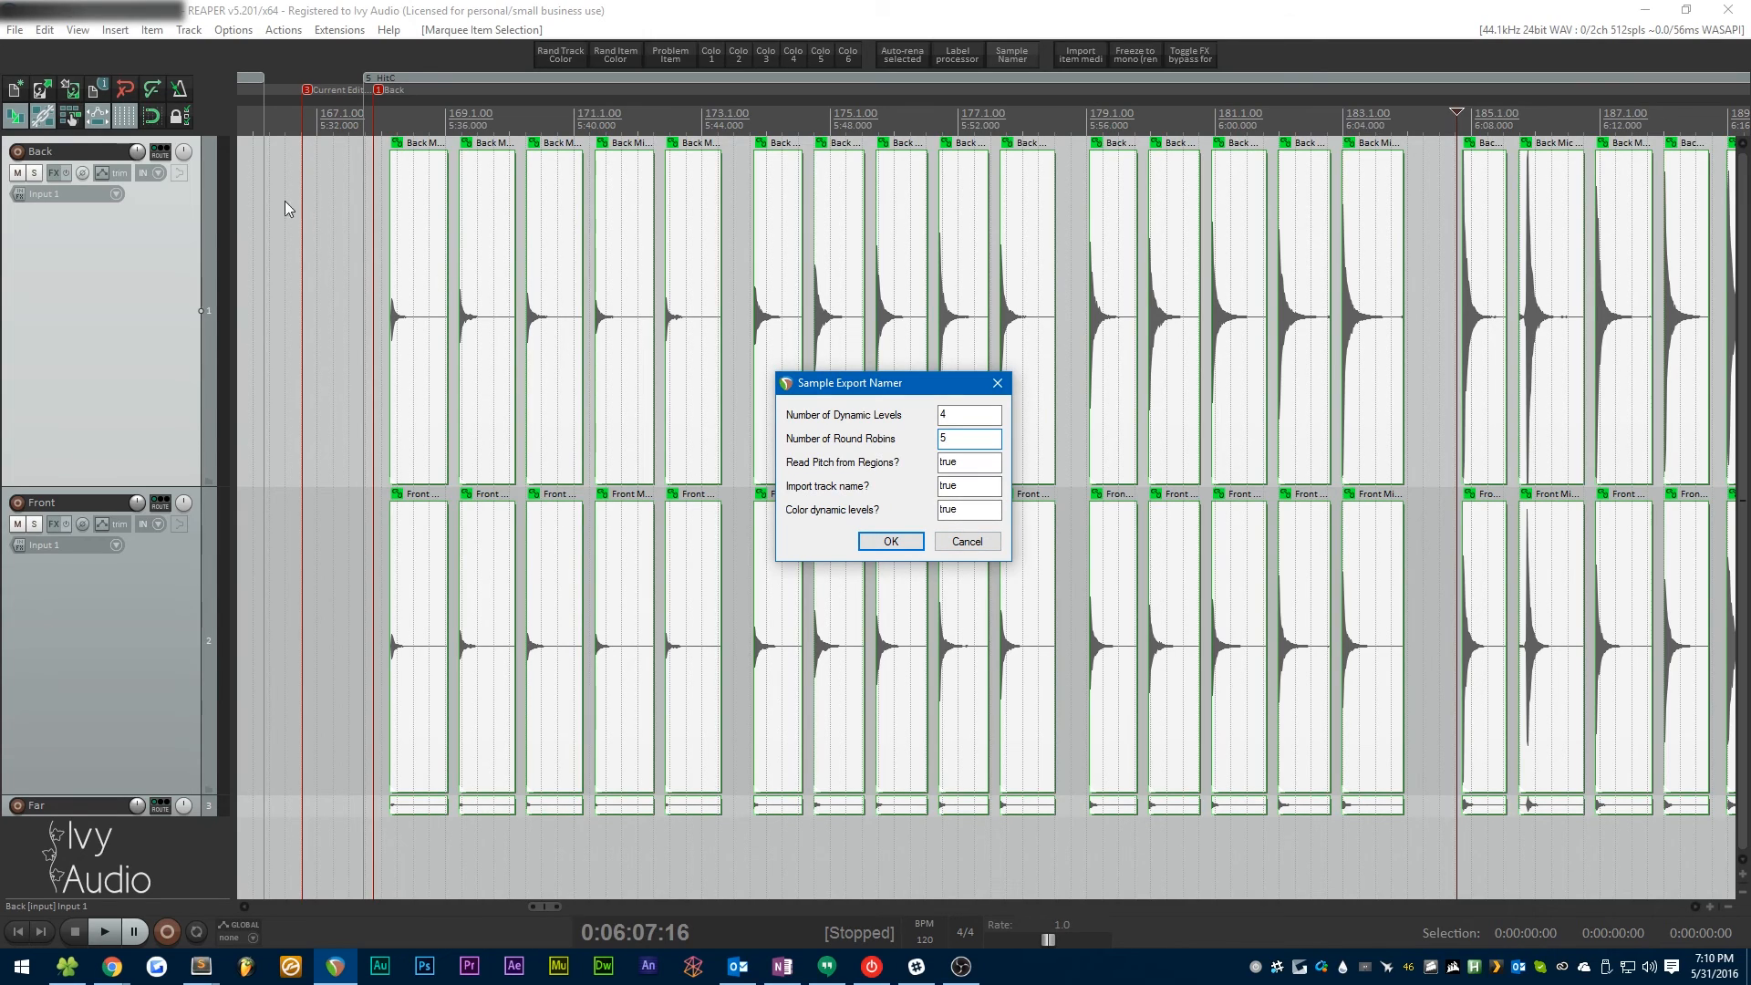
pyautogui.moveTo(83, 196)
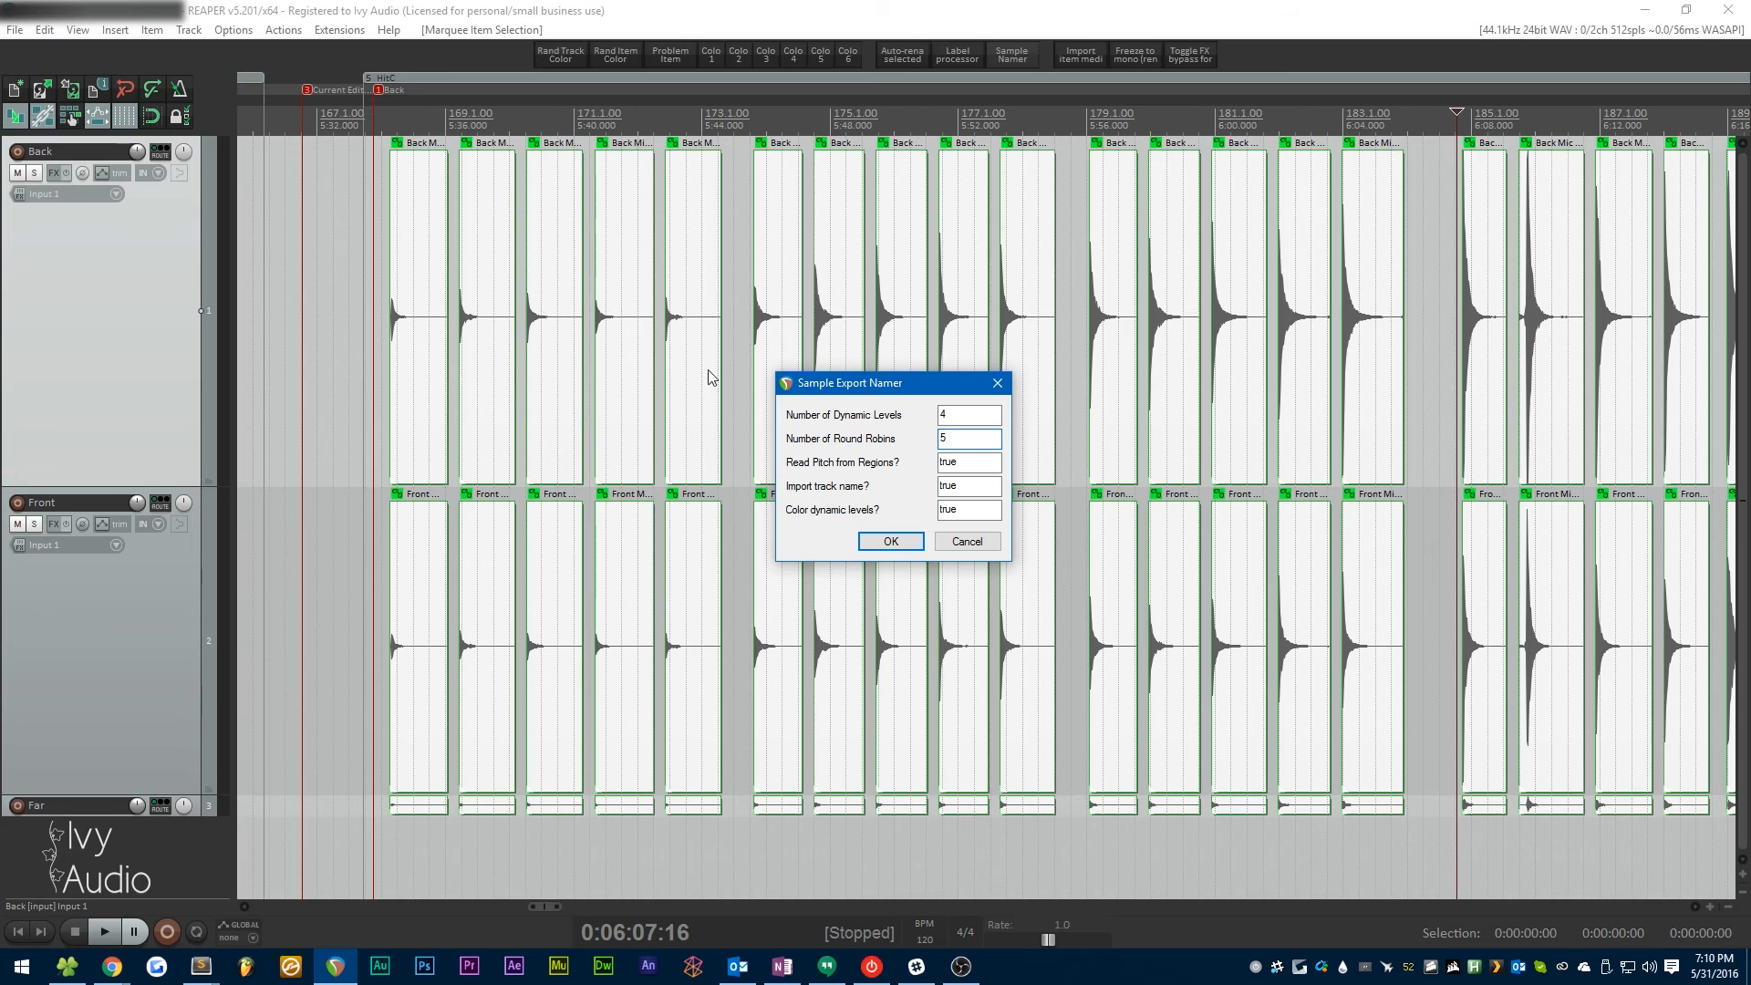
pyautogui.moveTo(807, 415)
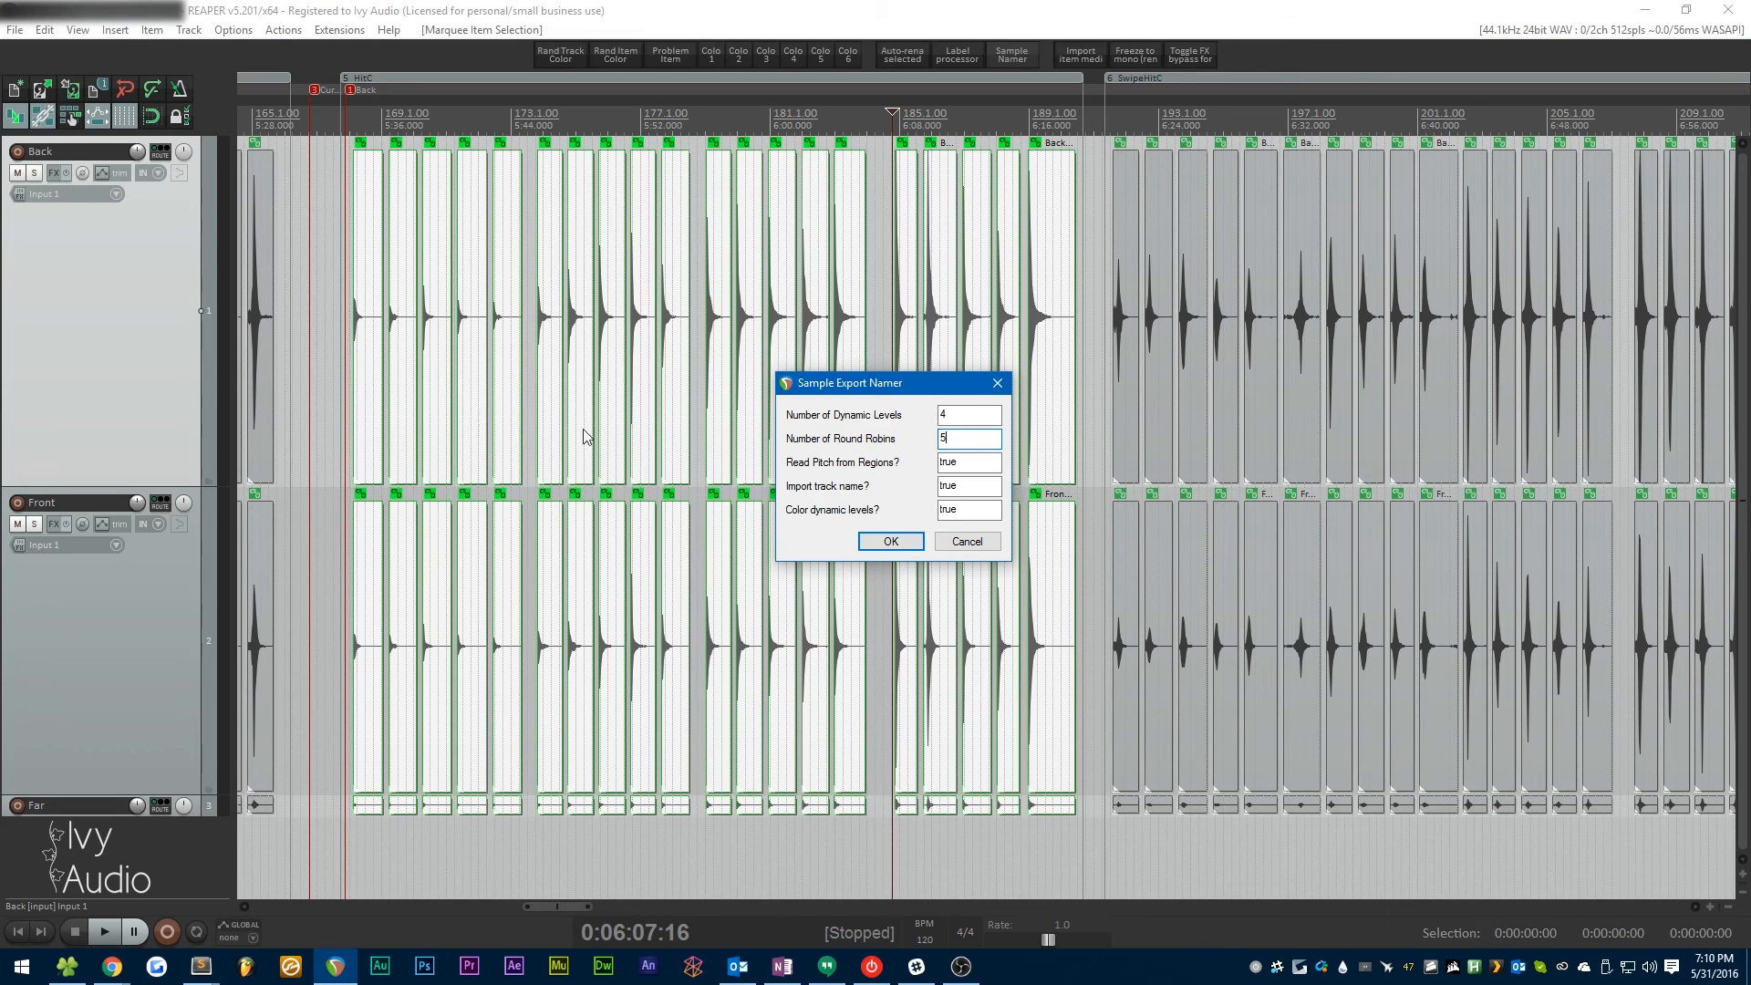
pyautogui.moveTo(695, 333)
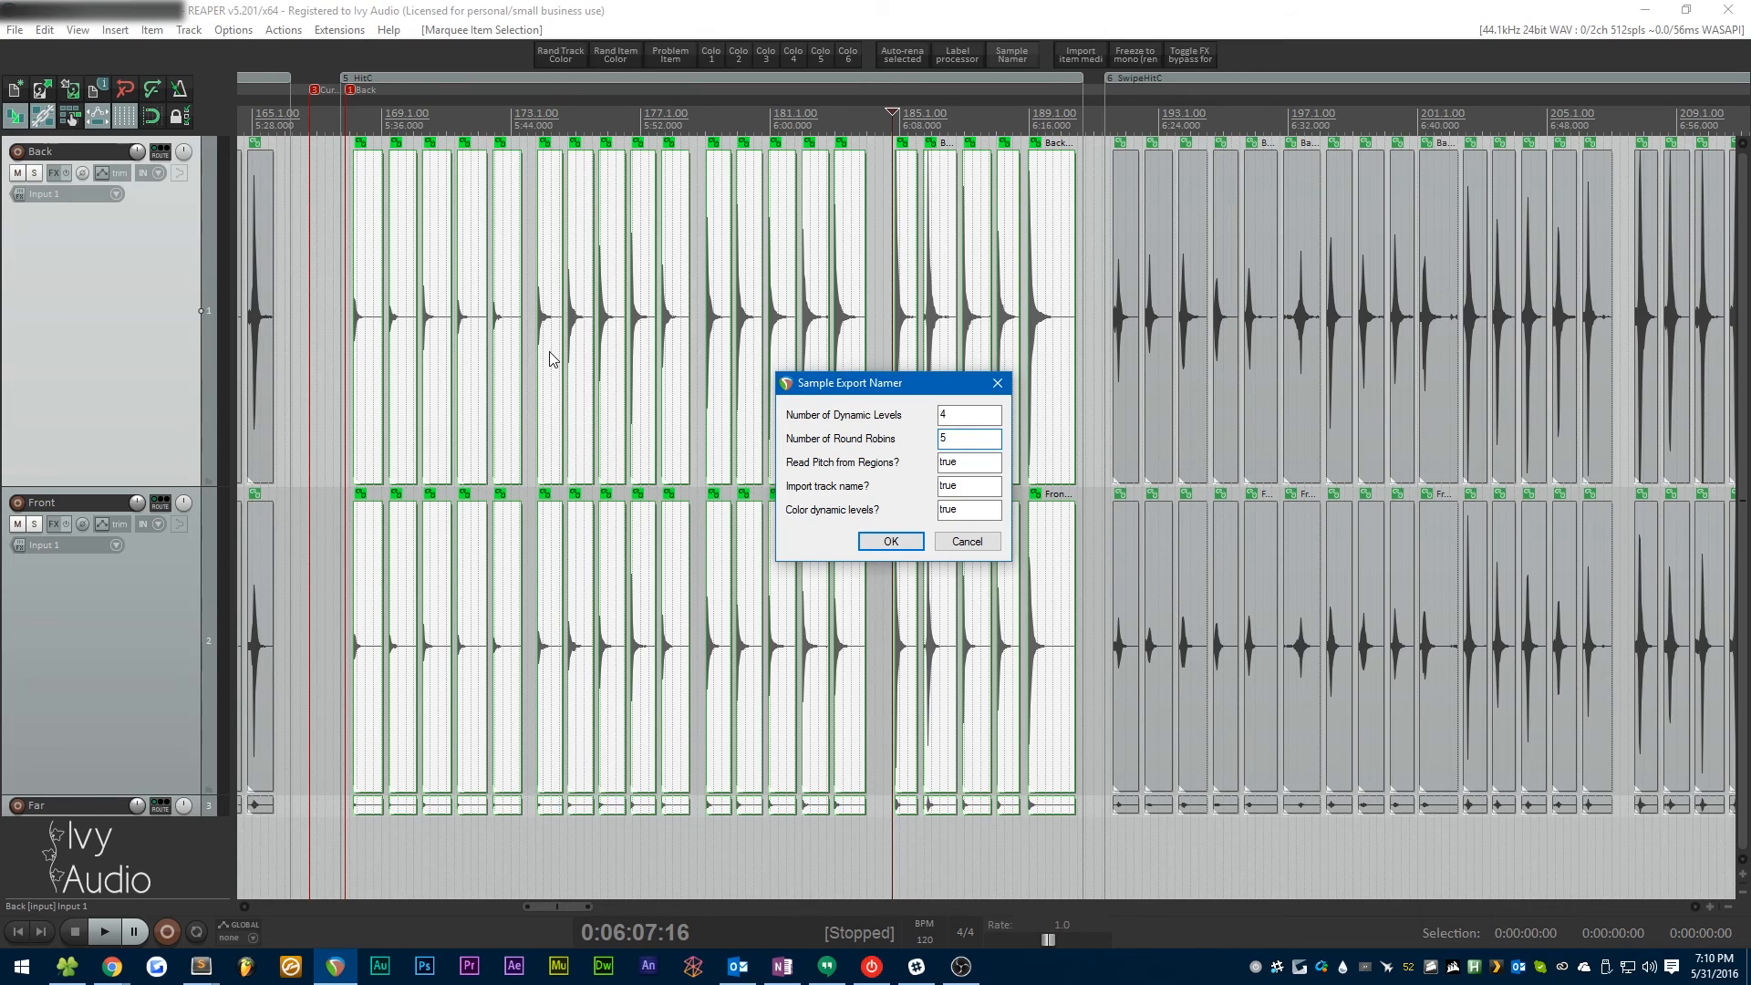
pyautogui.click(970, 439)
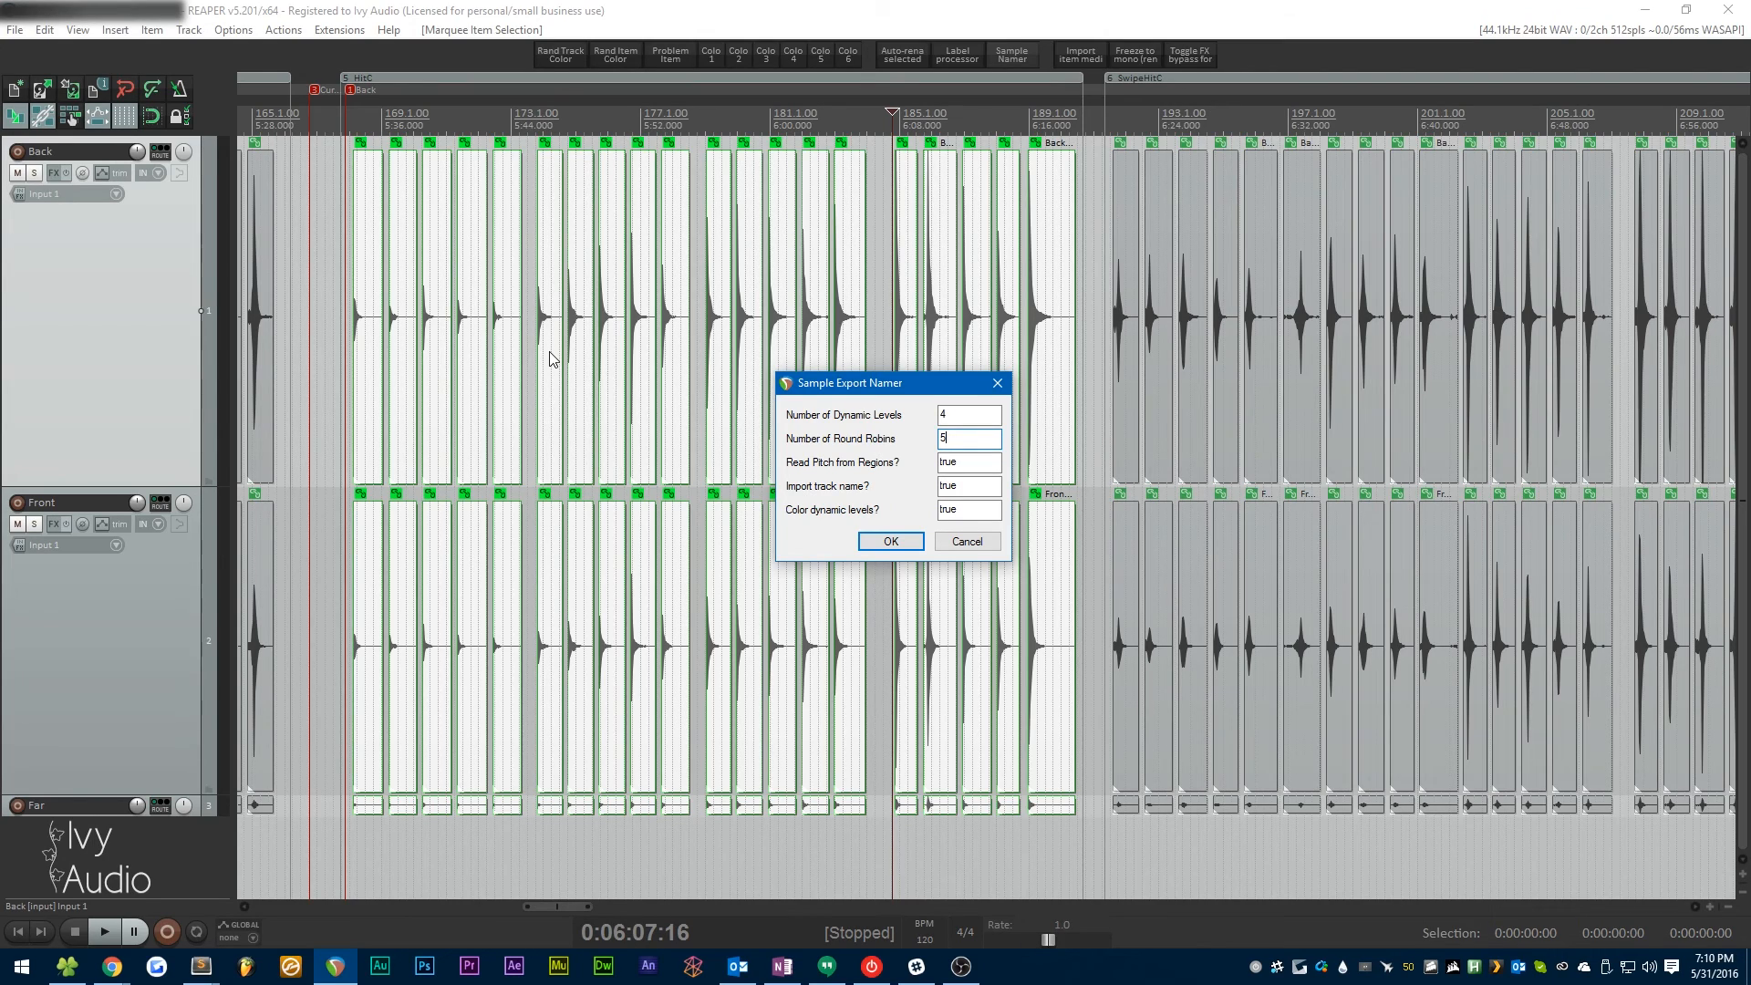
pyautogui.moveTo(405, 216)
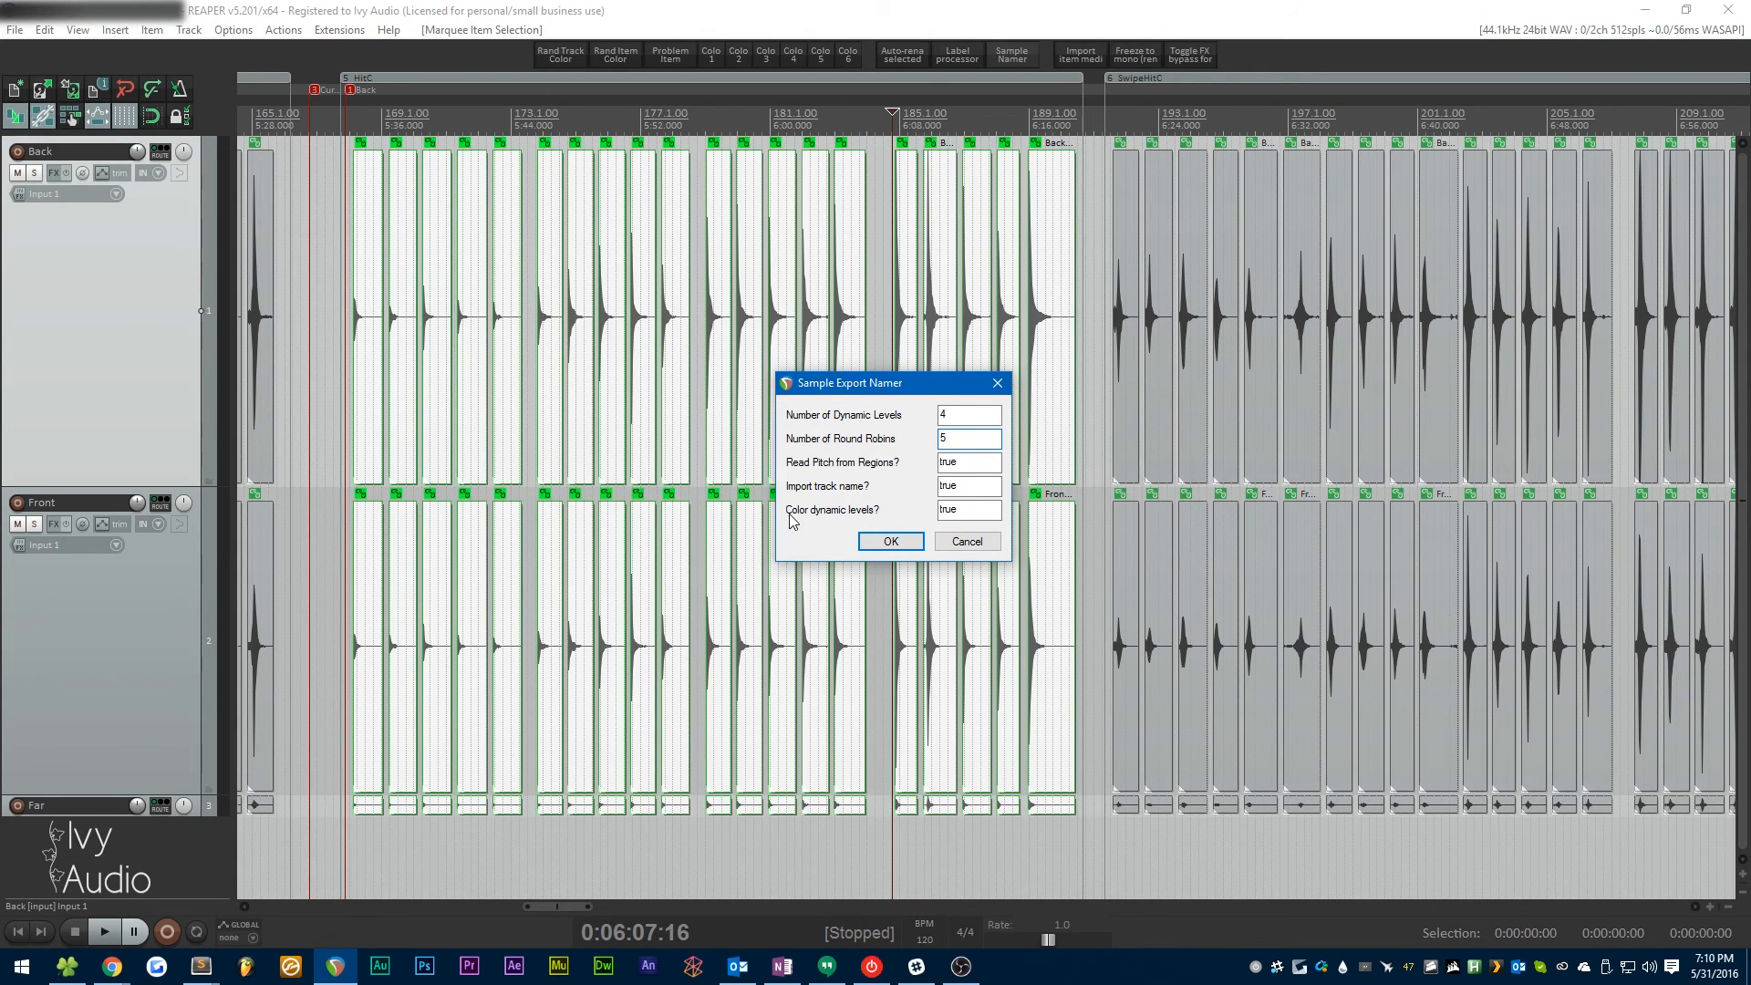
# Apply the naming, giving colour-coded names like Back_HitC_1_31_RR4, and scroll to check.
pyautogui.click(891, 541)
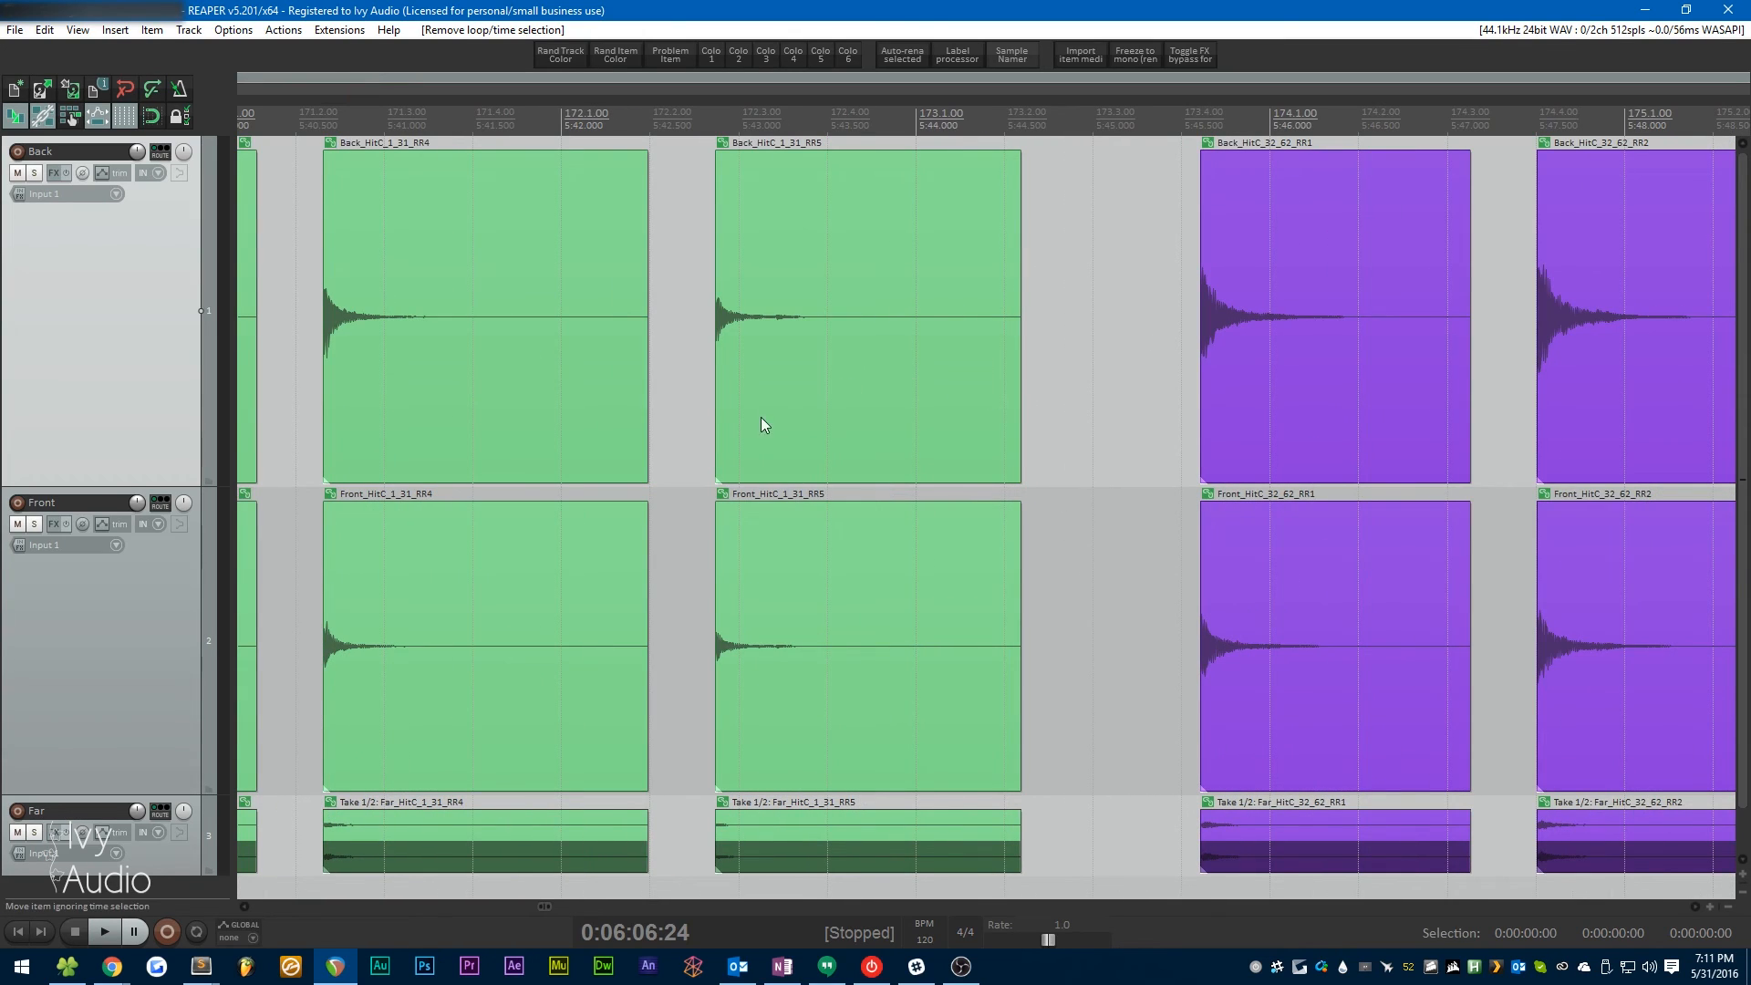
pyautogui.moveTo(793, 510)
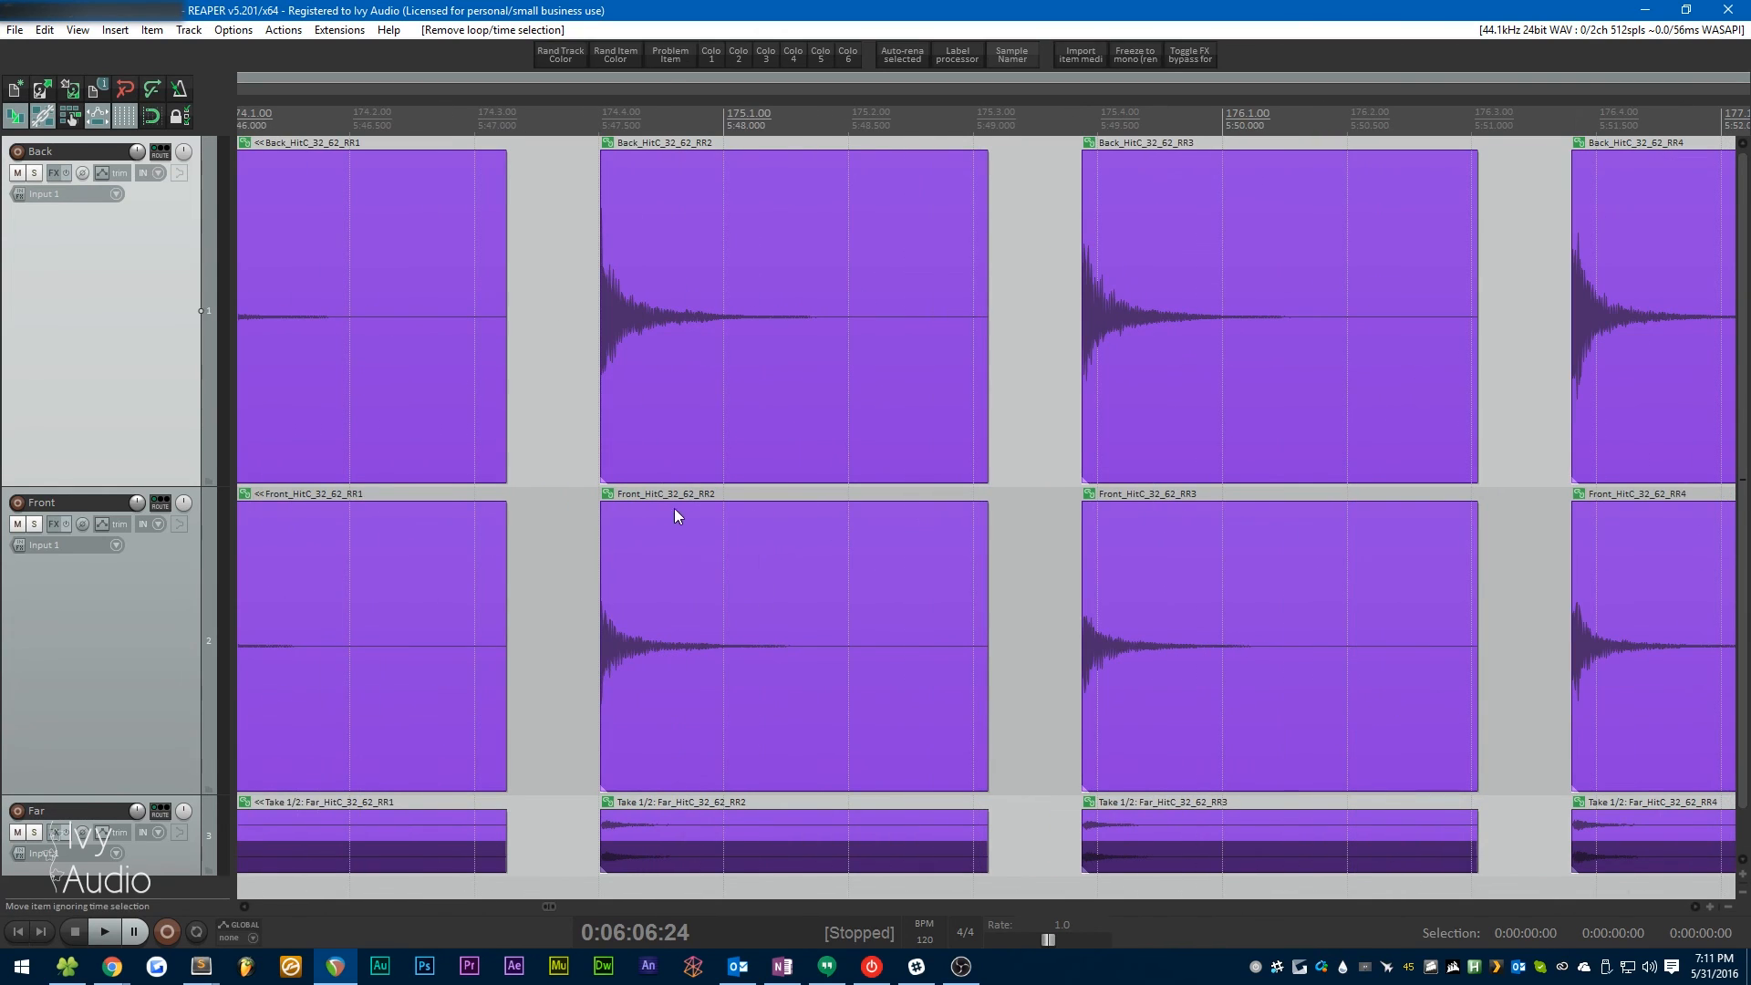
pyautogui.hscroll(3)
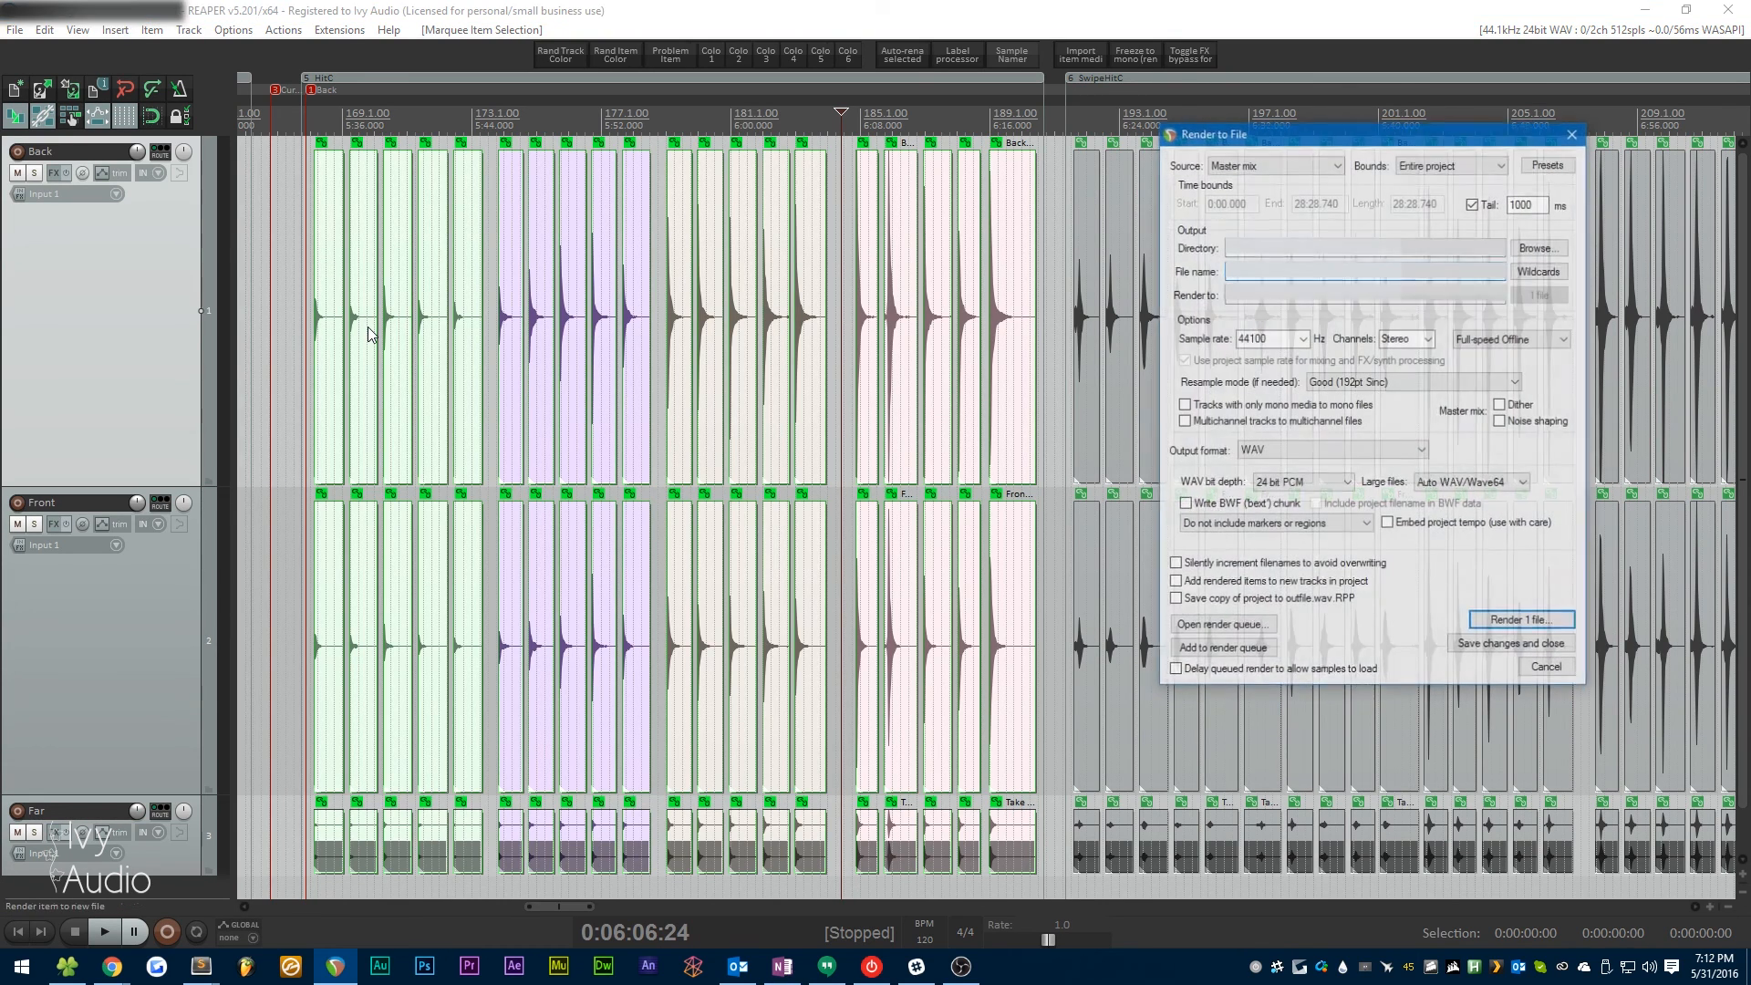
# Render the 60 selected media items as WAVs named $item into the desktop test folder.
pyautogui.click(1275, 164)
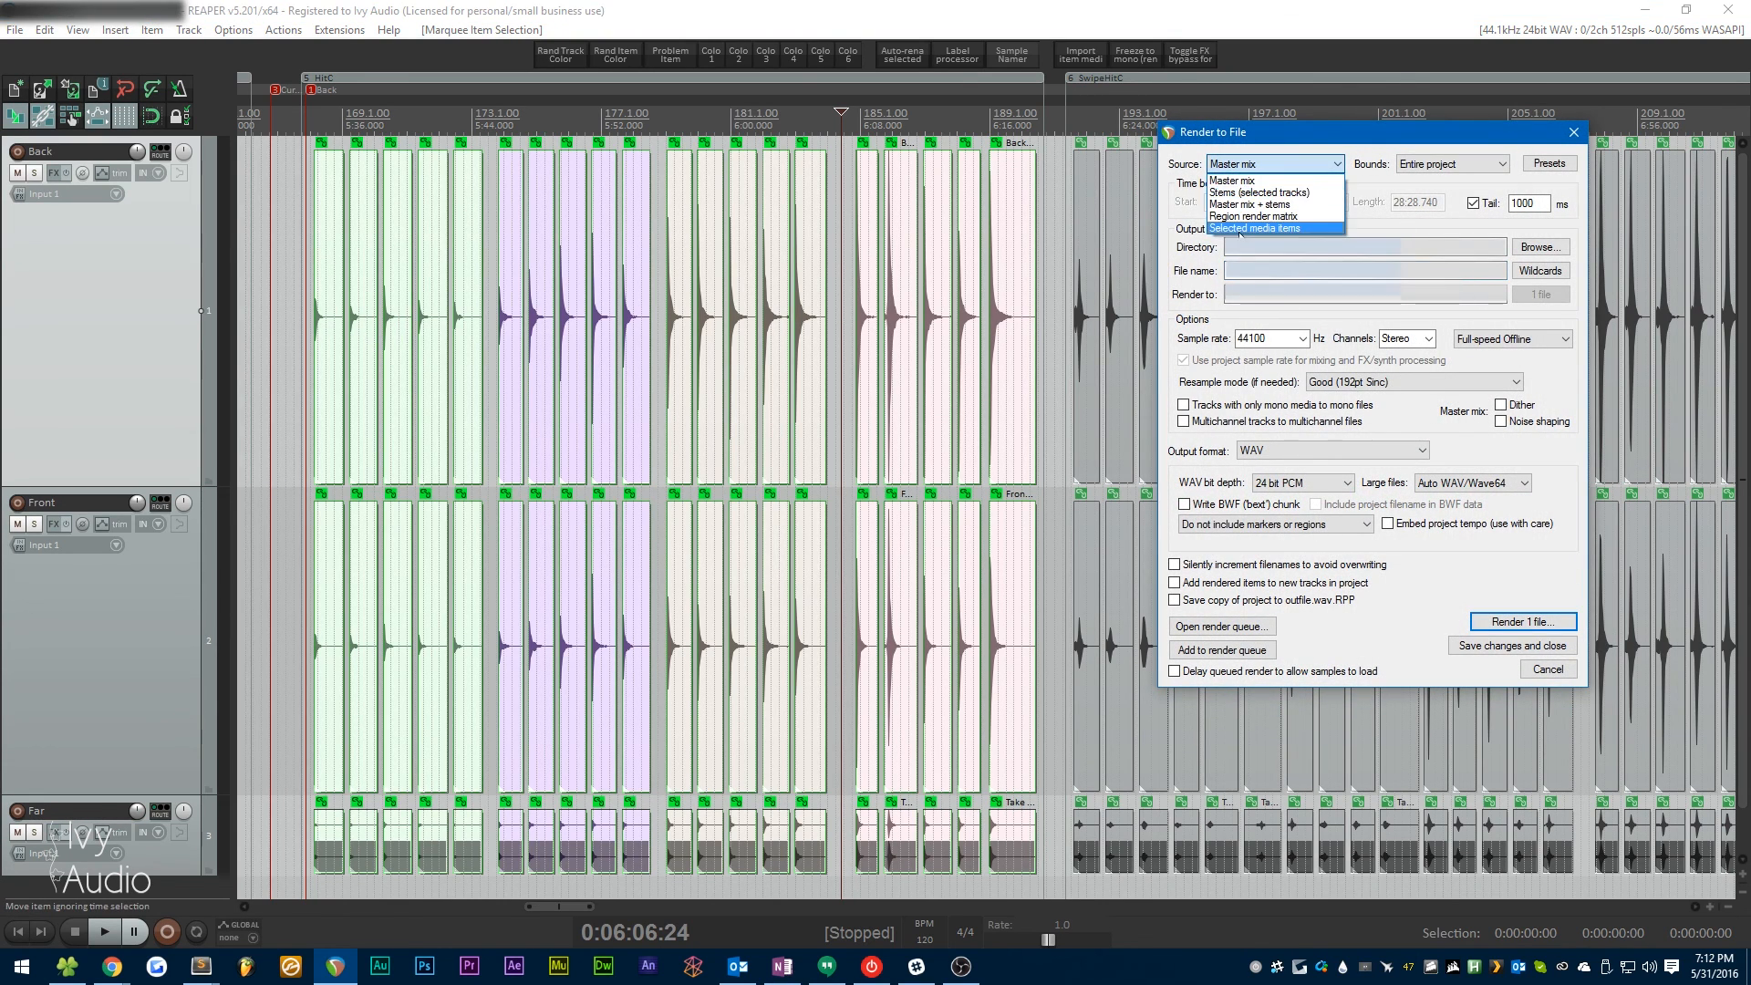
pyautogui.click(1254, 228)
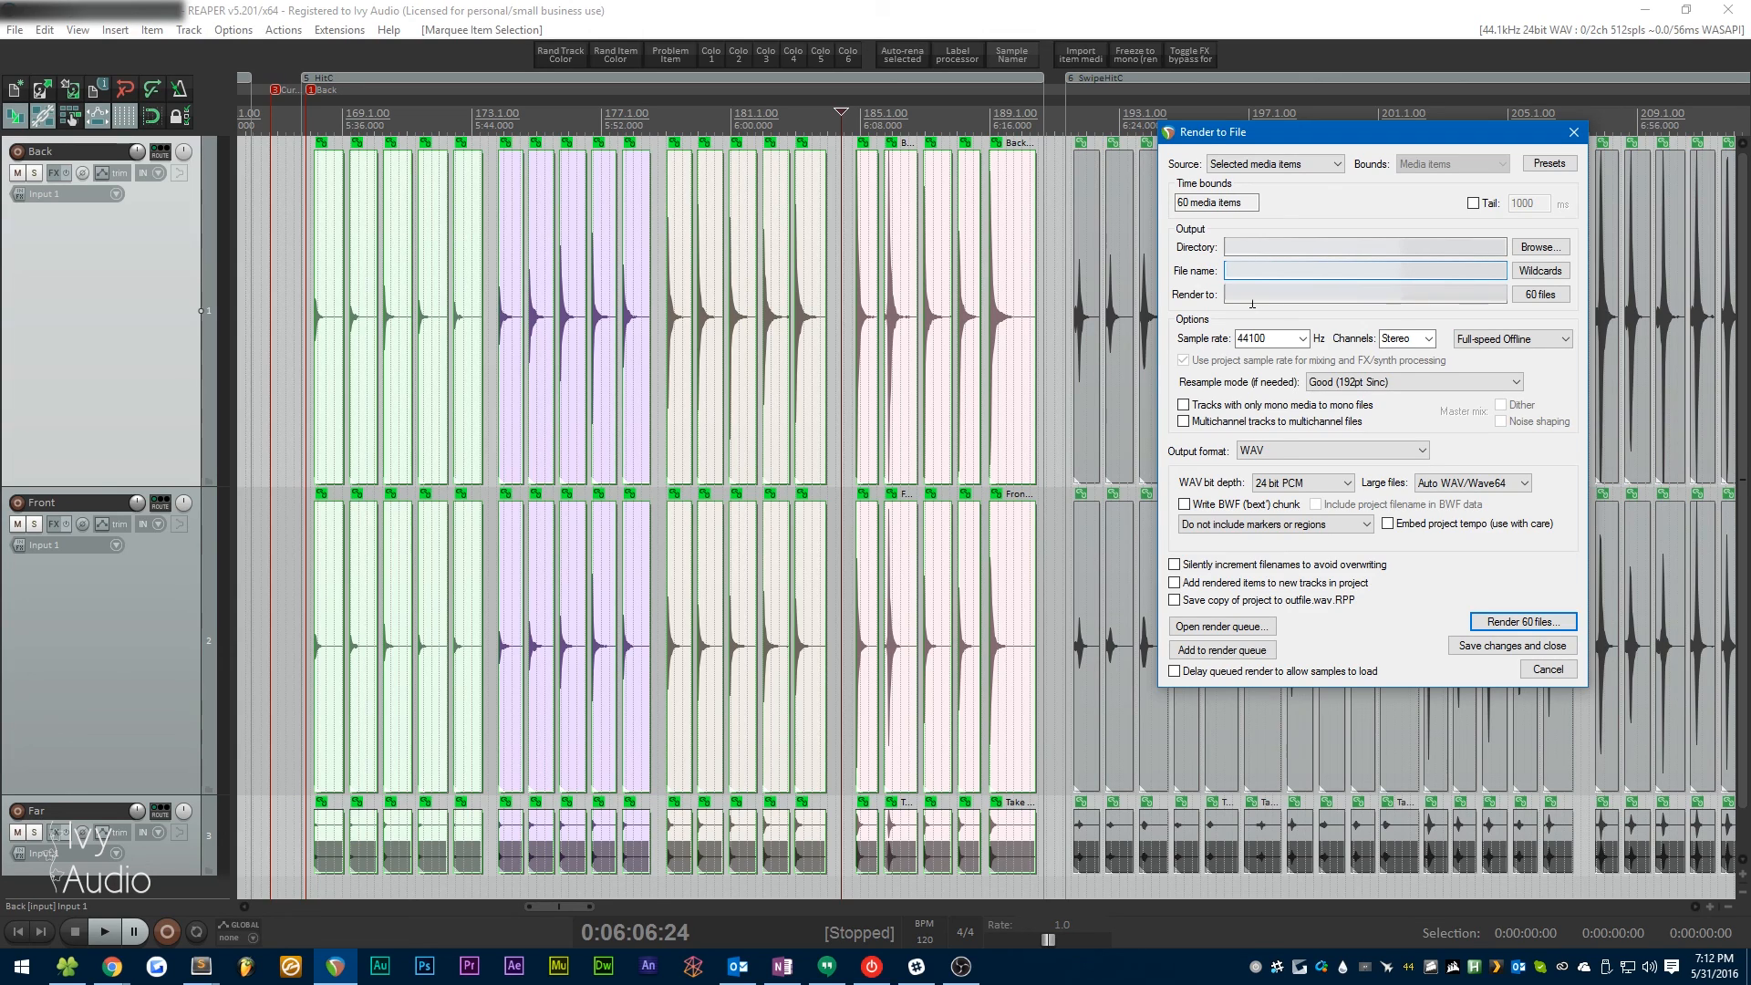
pyautogui.moveTo(632, 473)
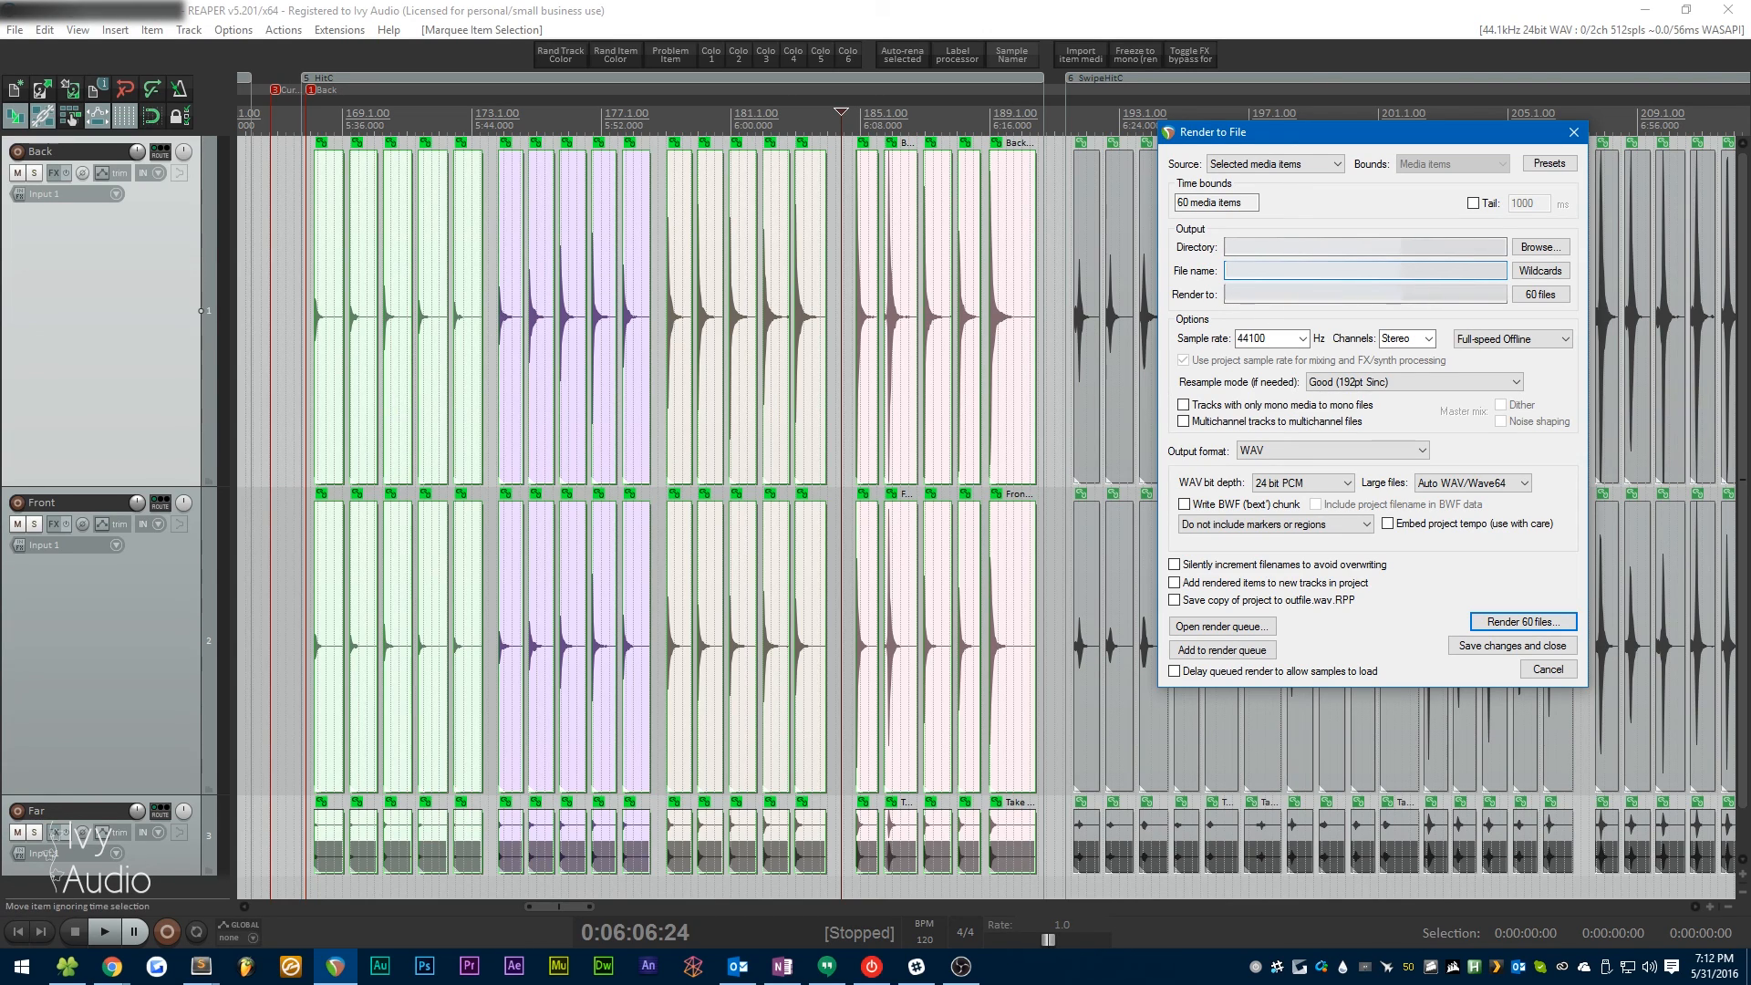
pyautogui.write('Stem')
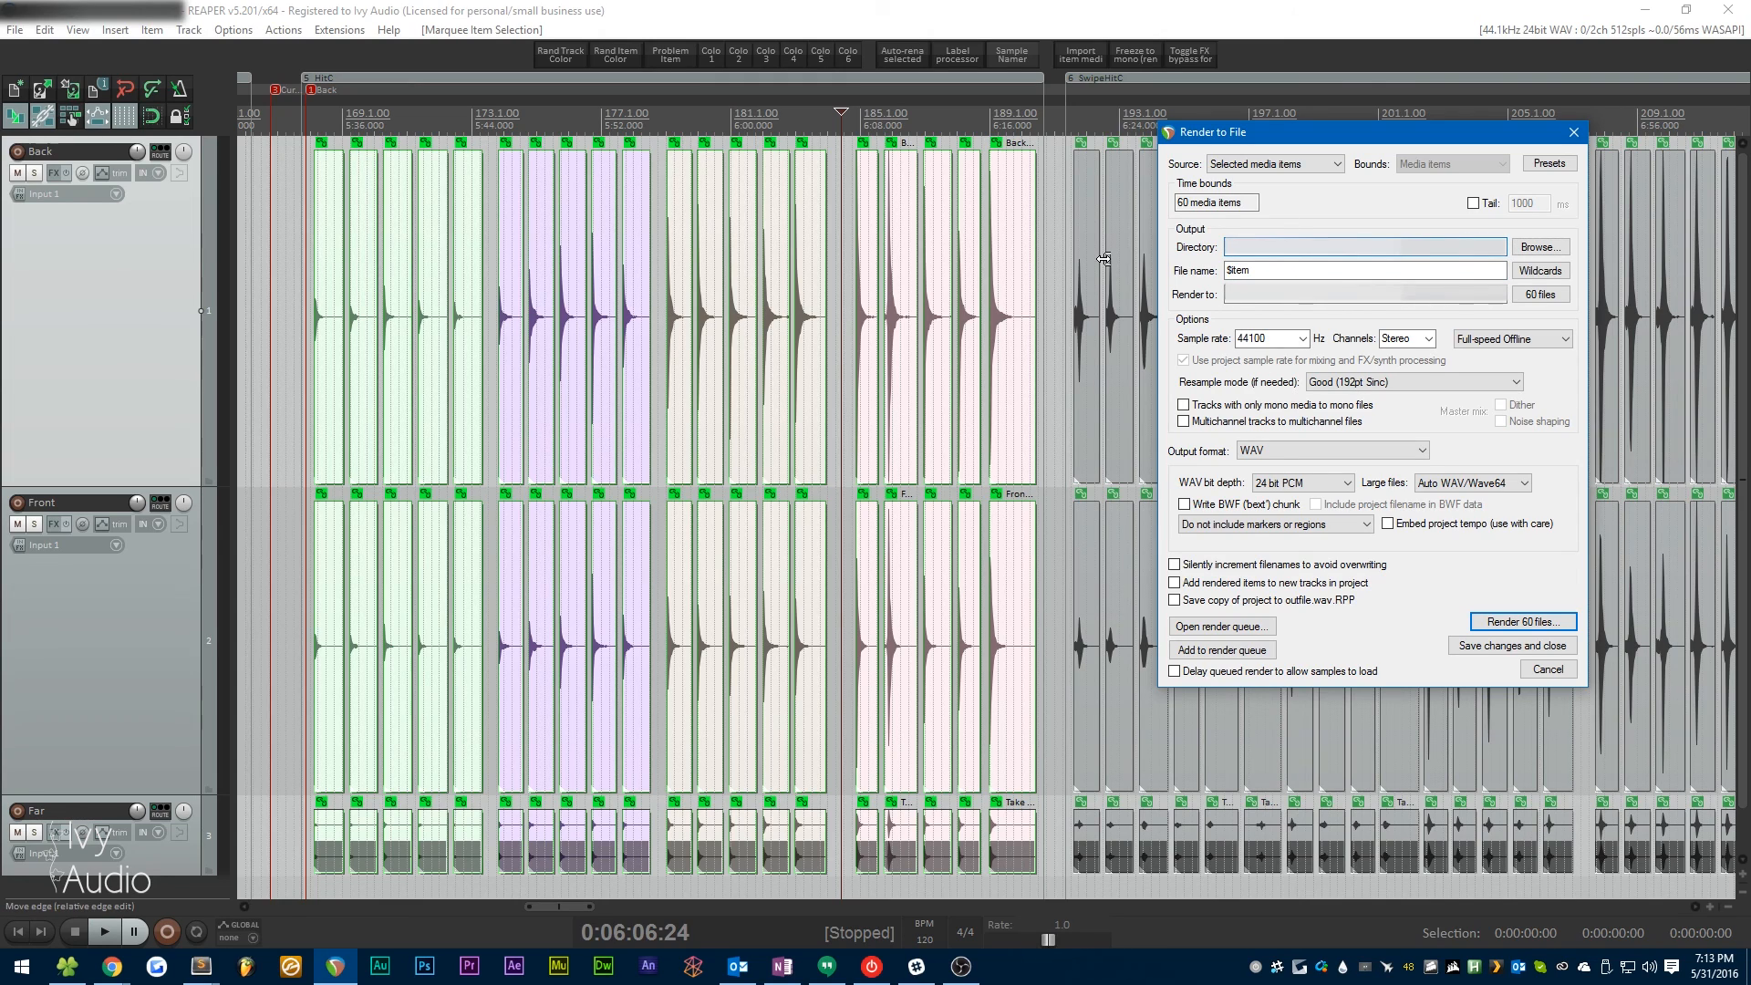
pyautogui.write('C:\\Users\\')
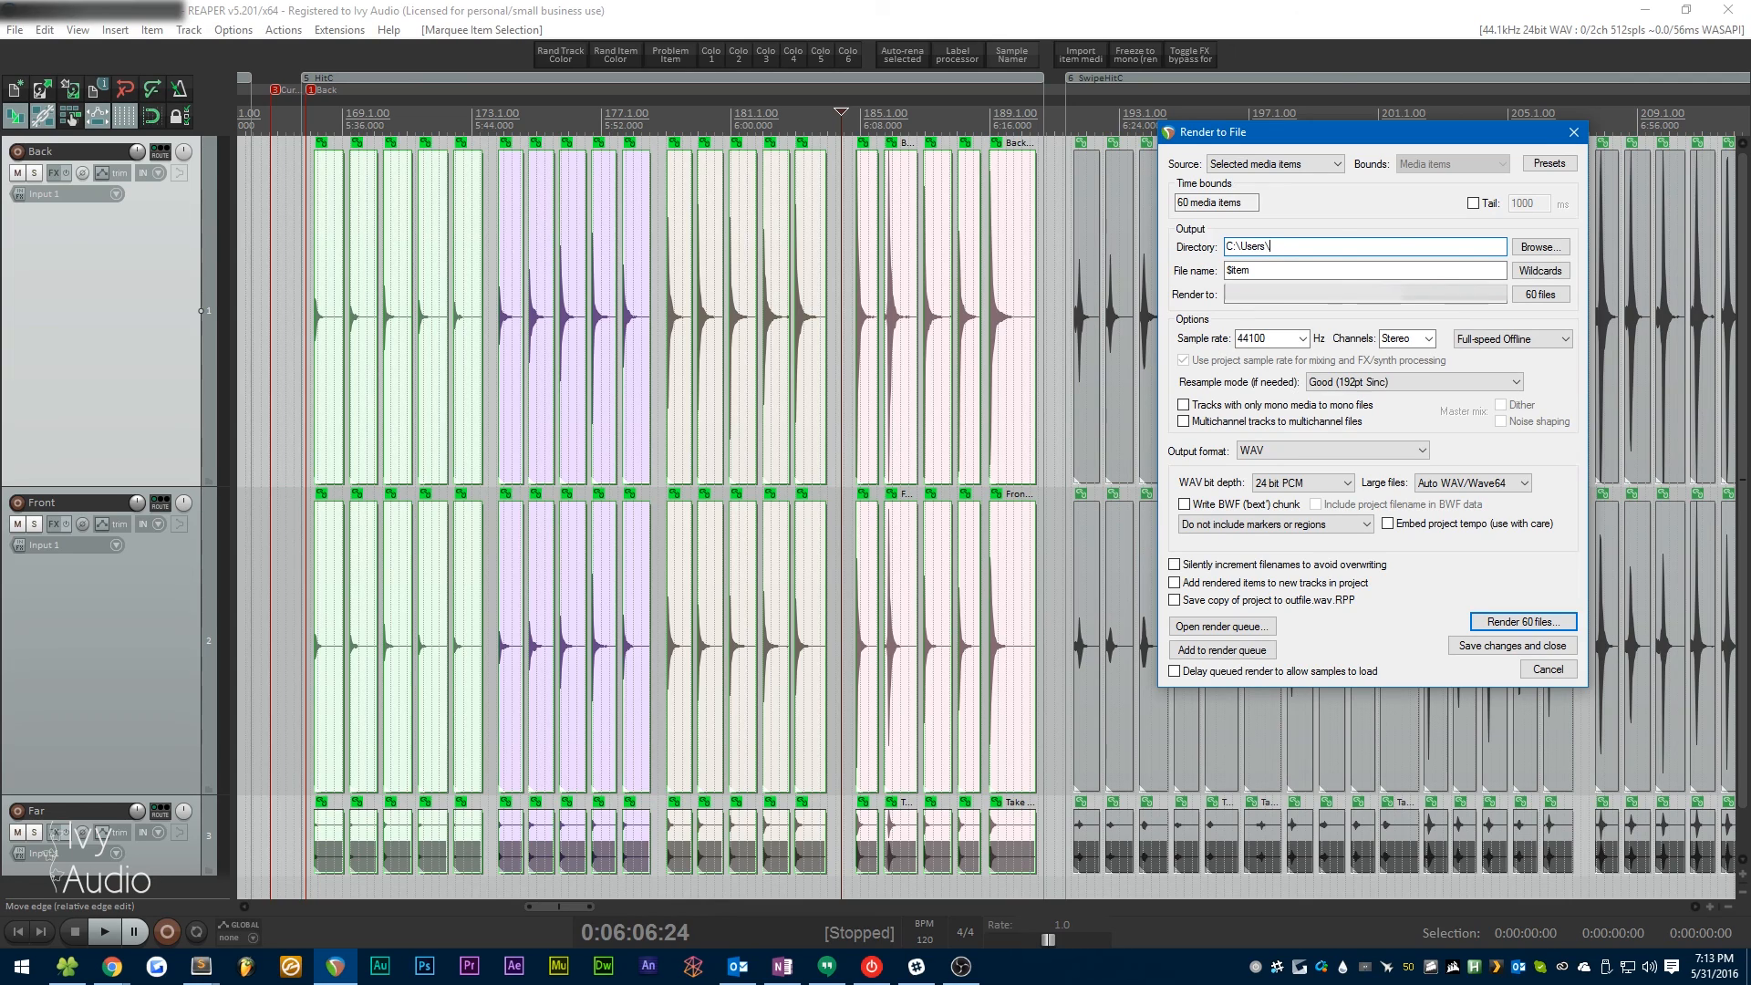
pyautogui.write('simon\\desktop\\test')
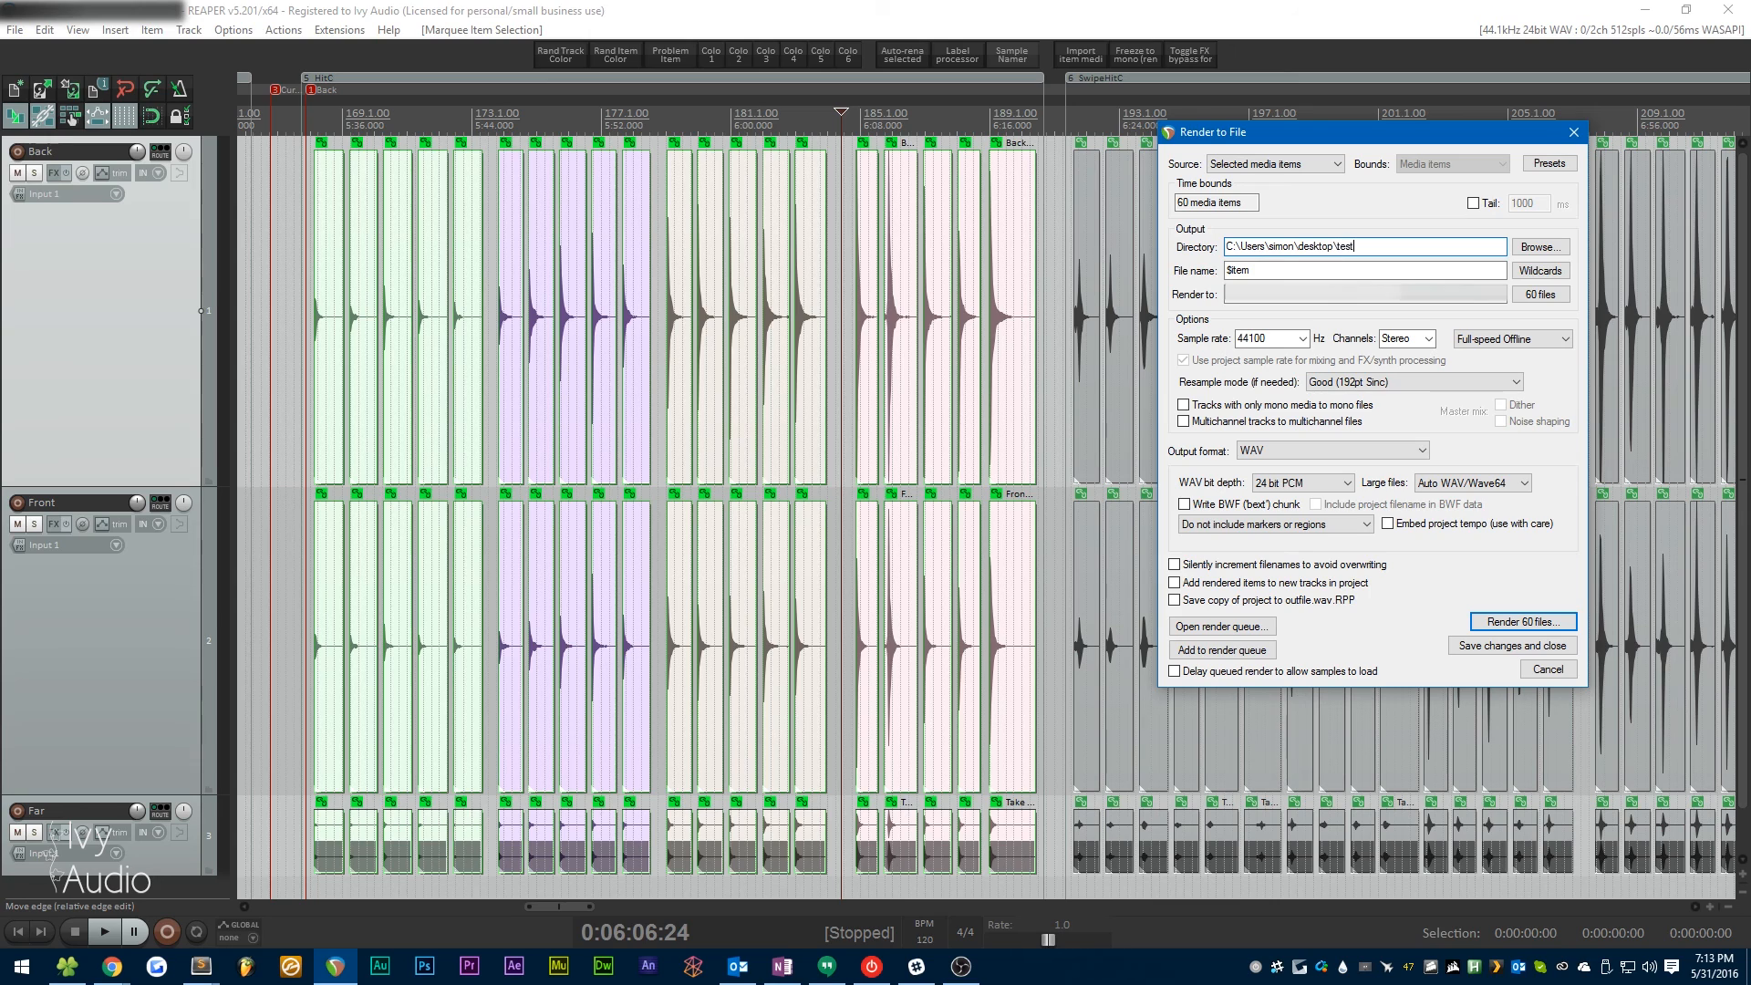
pyautogui.click(1523, 621)
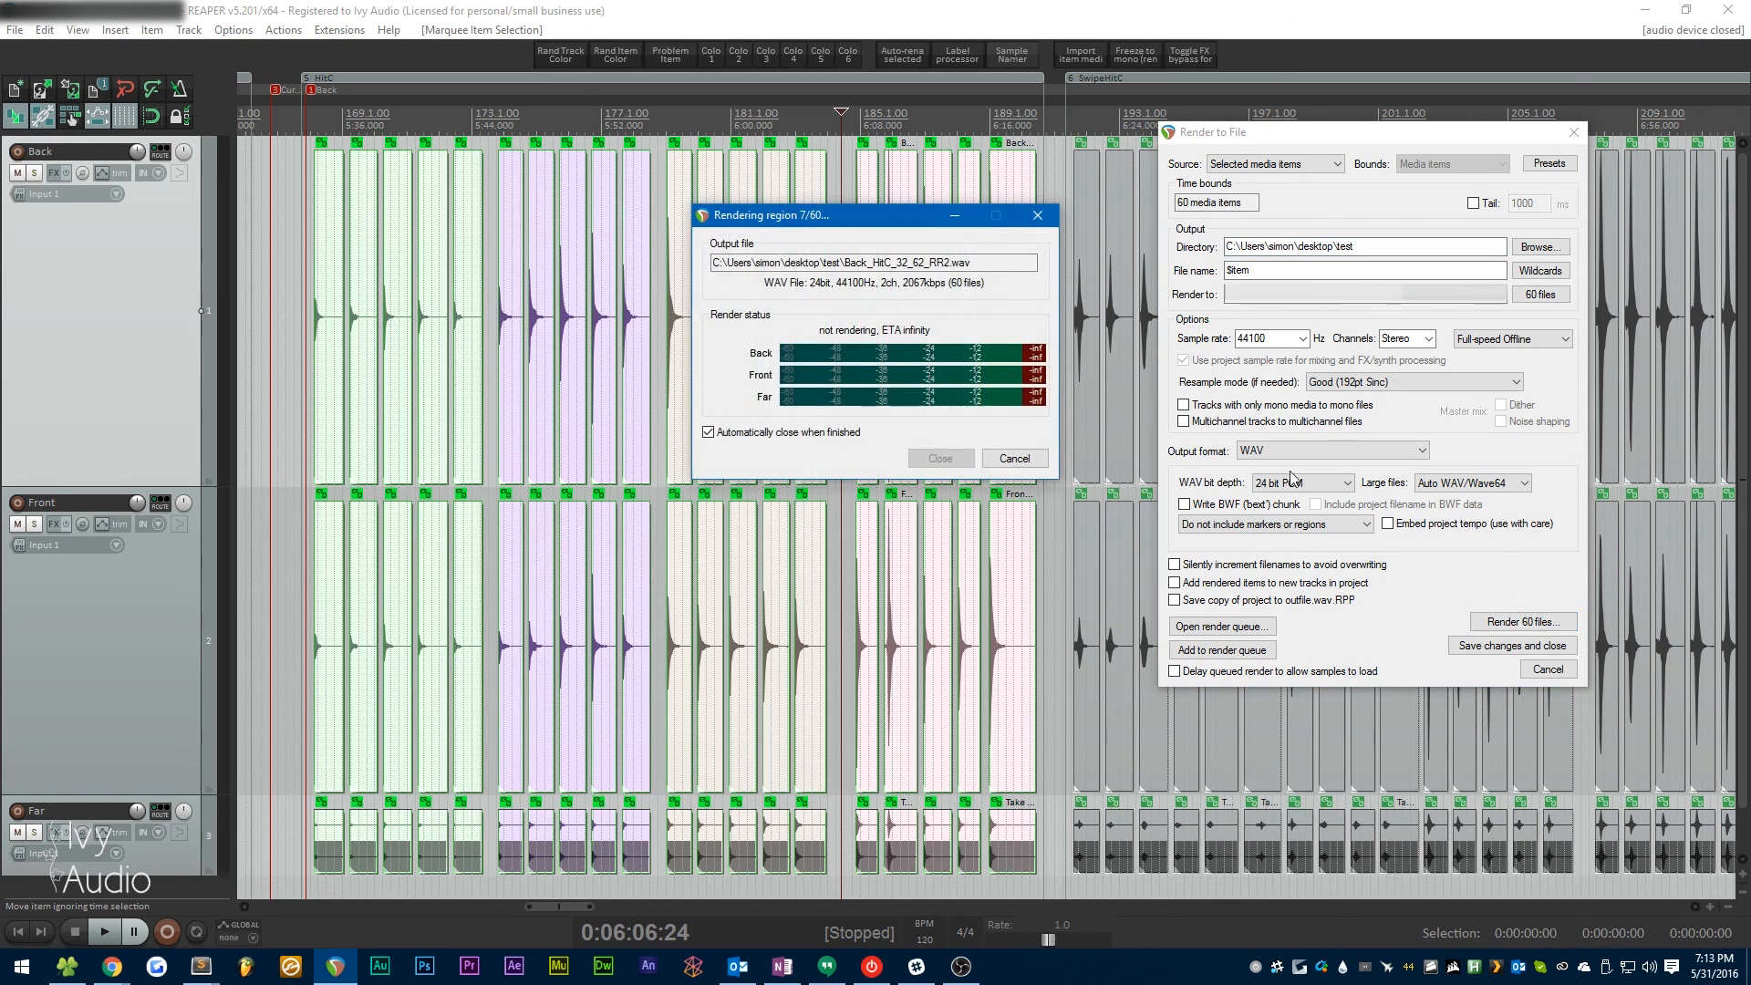